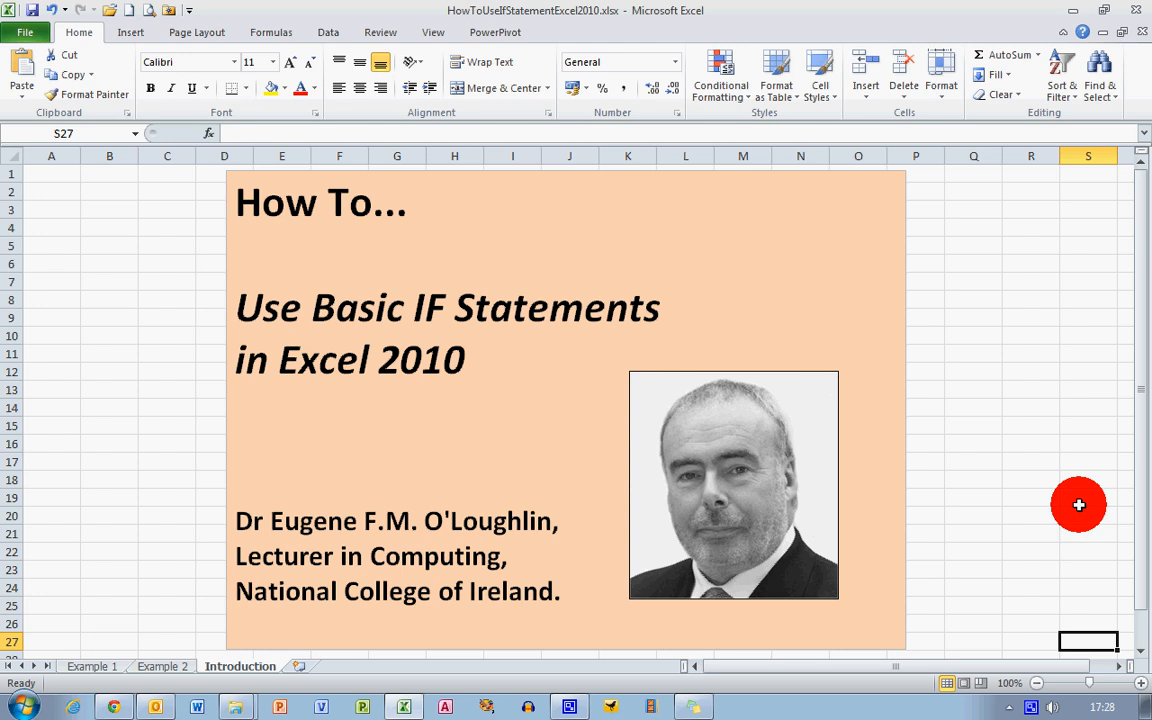
{"action": "mouse_move", "coordinate": [113, 666]}
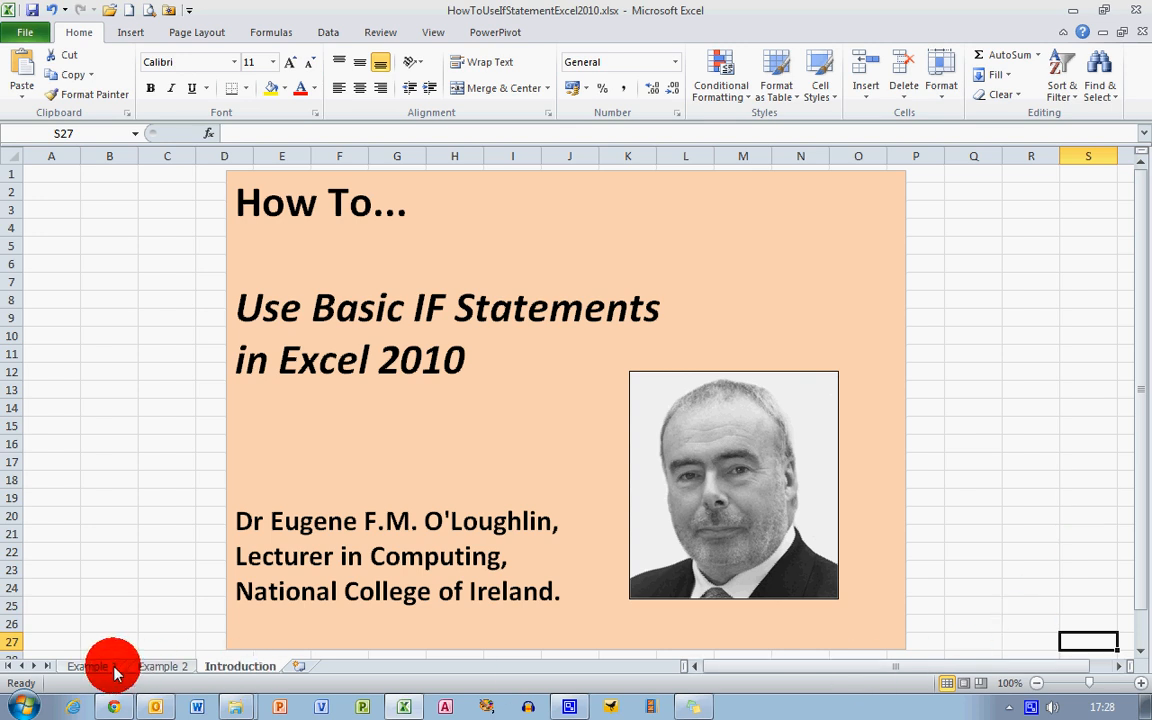
Step: Show the Example 1 sheet, pointing to student A's mark in B2 and Pass/Fail cell C2
{"action": "left_click", "coordinate": [86, 666]}
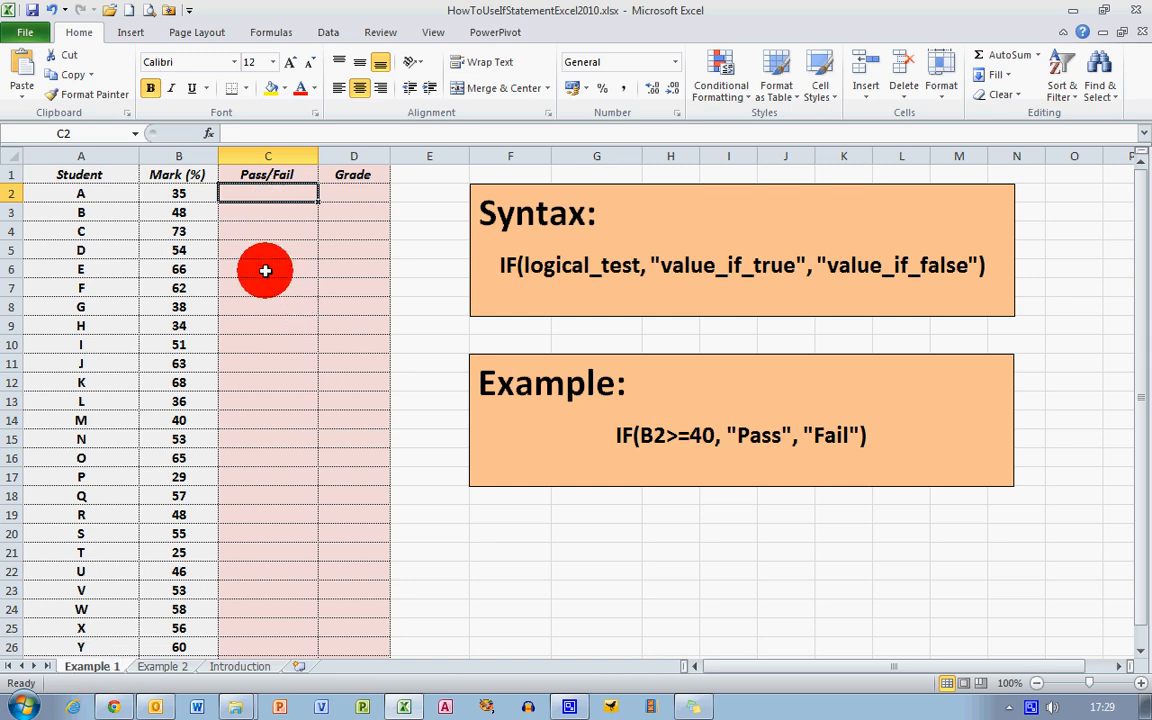
{"action": "mouse_move", "coordinate": [295, 513]}
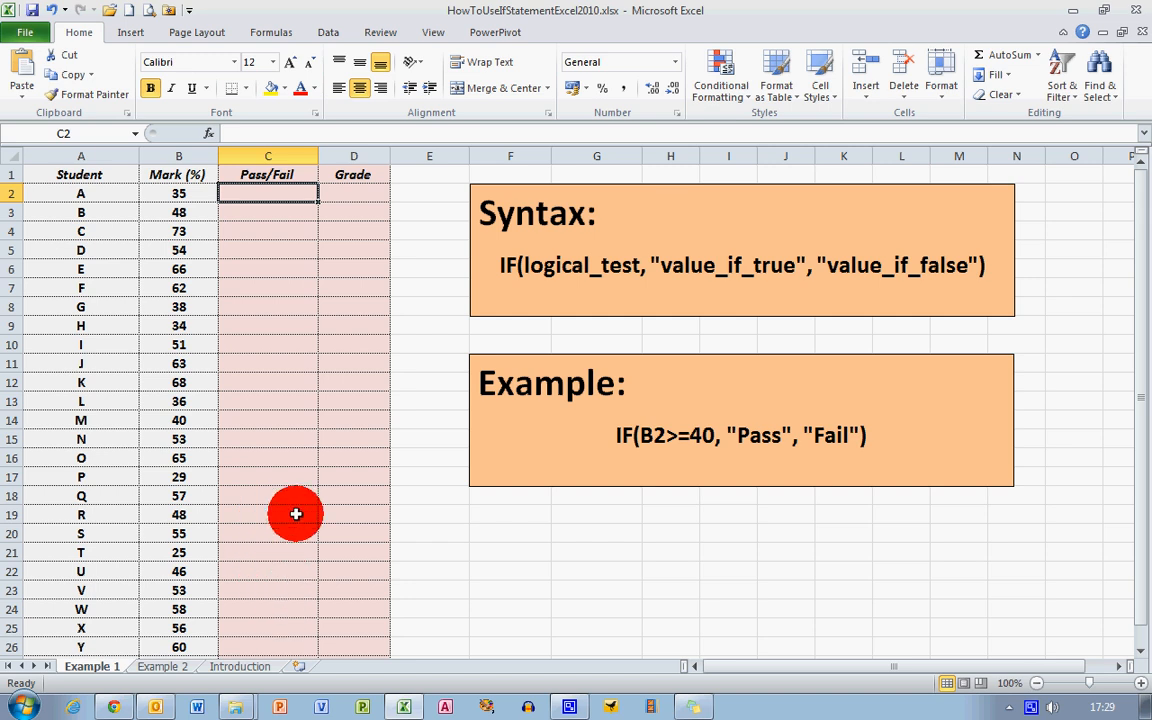
{"action": "mouse_move", "coordinate": [352, 407]}
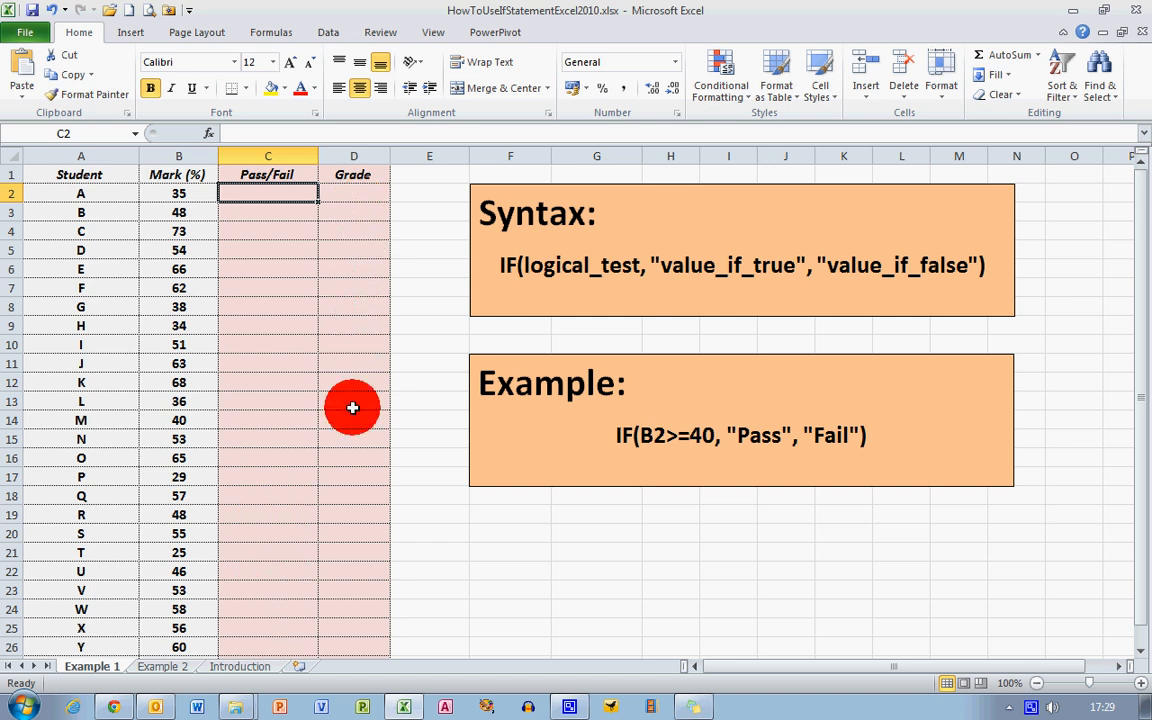
{"action": "mouse_move", "coordinate": [351, 454]}
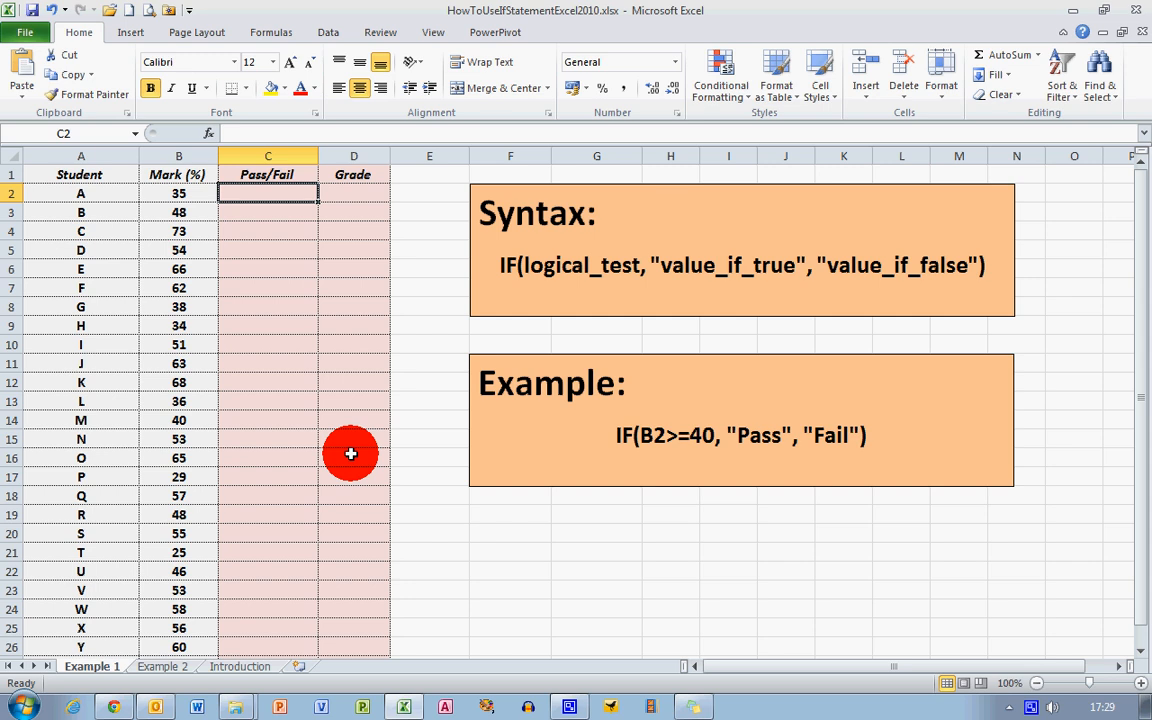
{"action": "mouse_move", "coordinate": [1049, 247]}
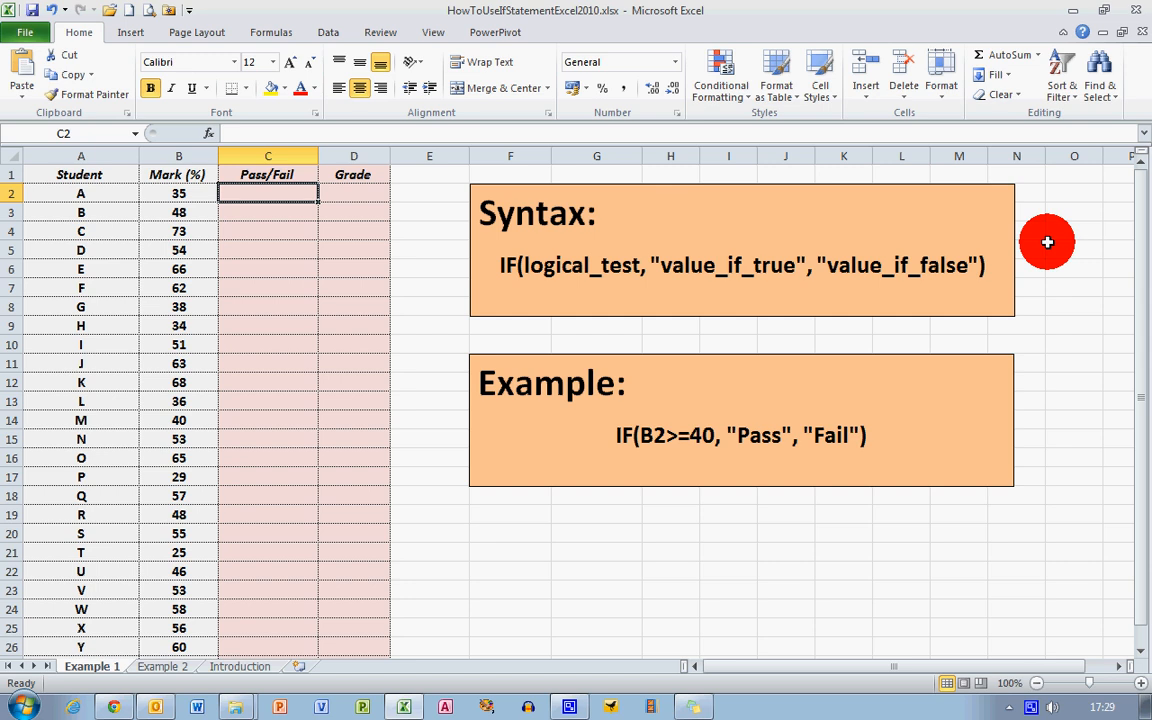
{"action": "mouse_move", "coordinate": [1035, 412]}
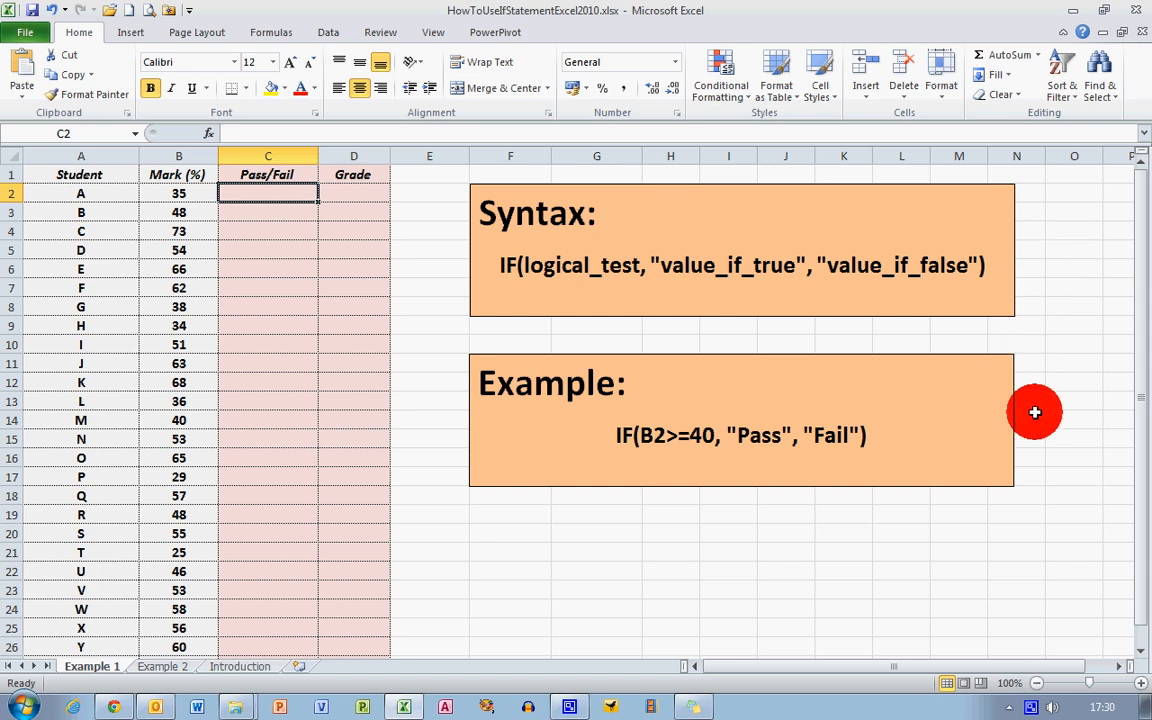
{"action": "mouse_move", "coordinate": [977, 420]}
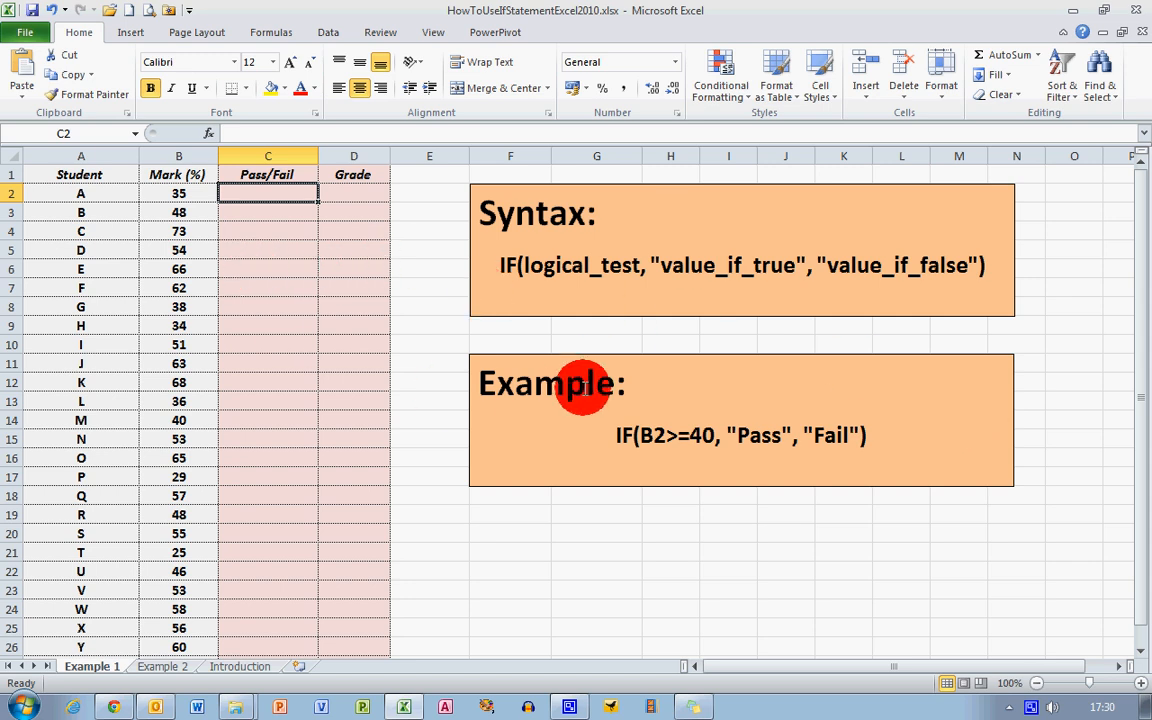
{"action": "left_click", "coordinate": [178, 193]}
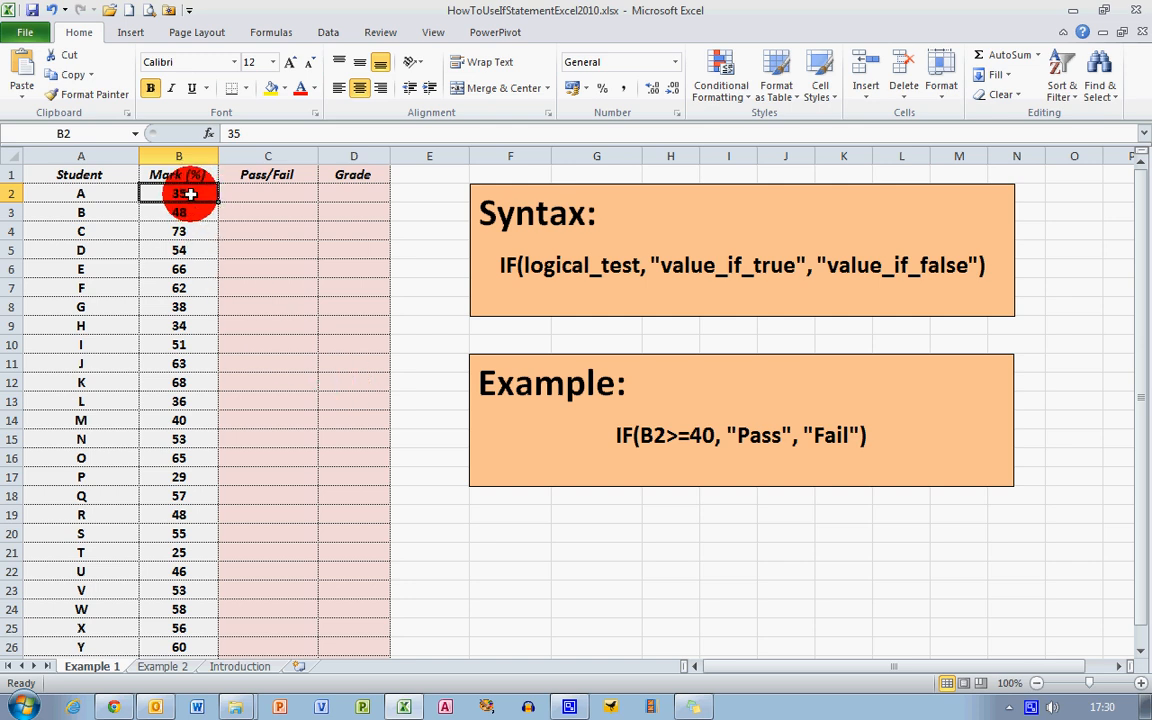
{"action": "left_click", "coordinate": [267, 193]}
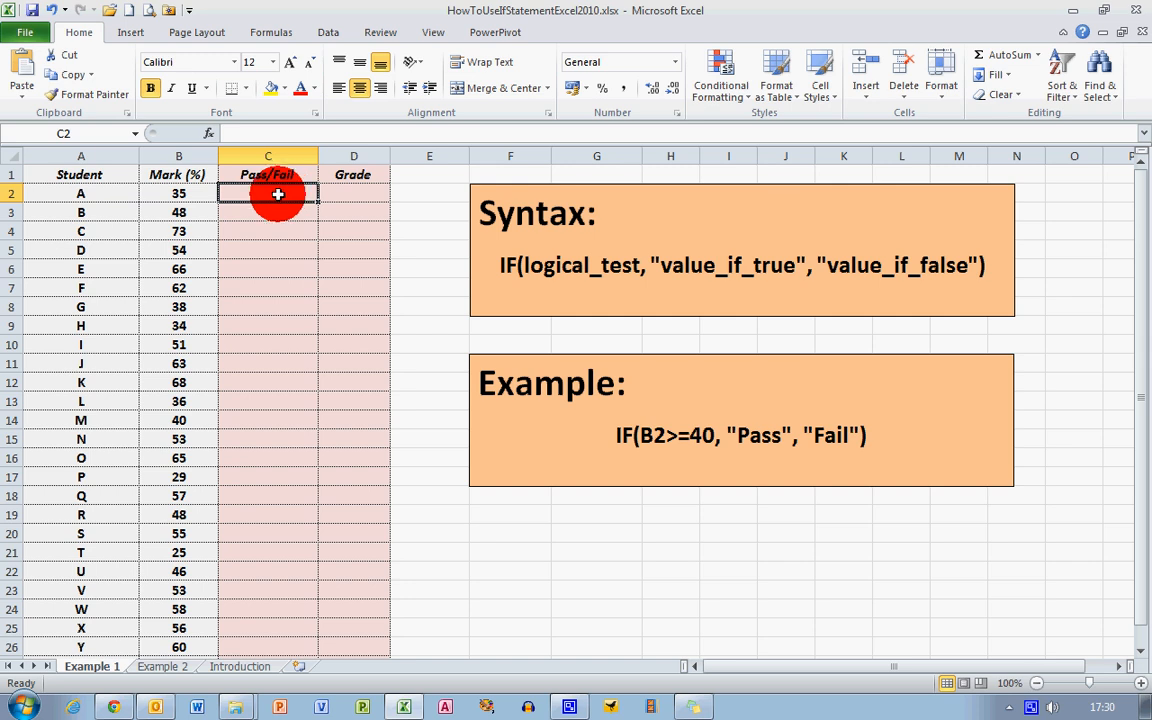
Step: Enter =IF(B2>=40, "Pass", "Fail") in cell C2
{"action": "double_click", "coordinate": [267, 193]}
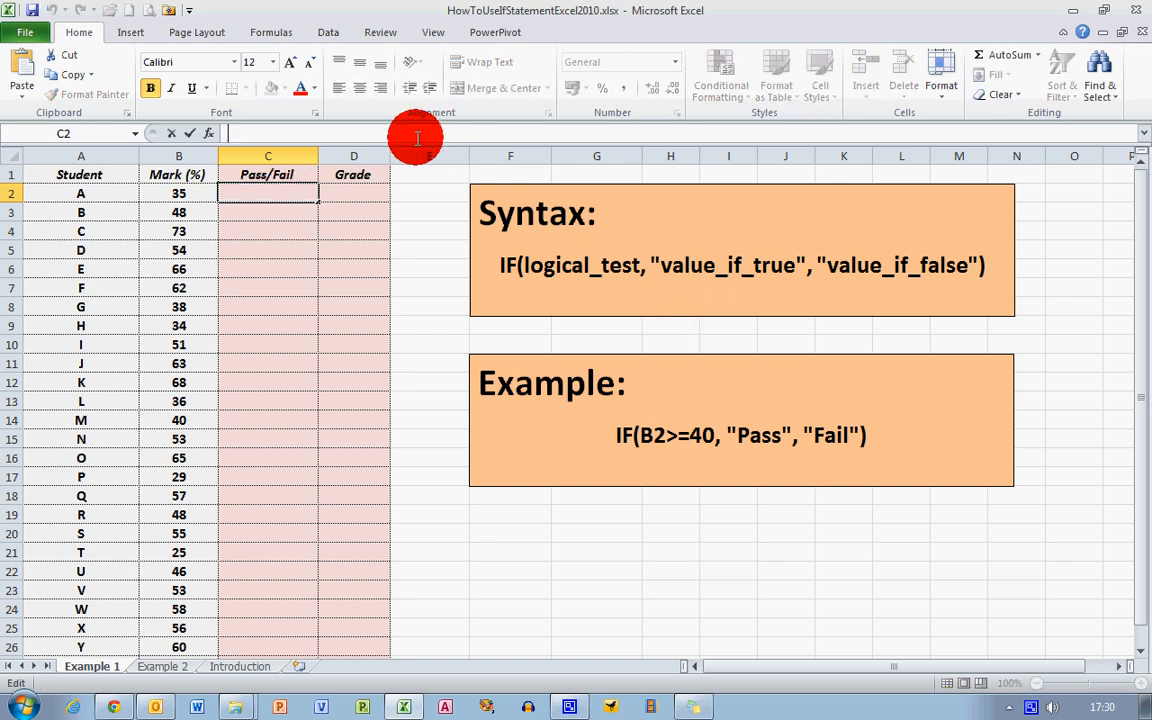
{"action": "mouse_move", "coordinate": [330, 128]}
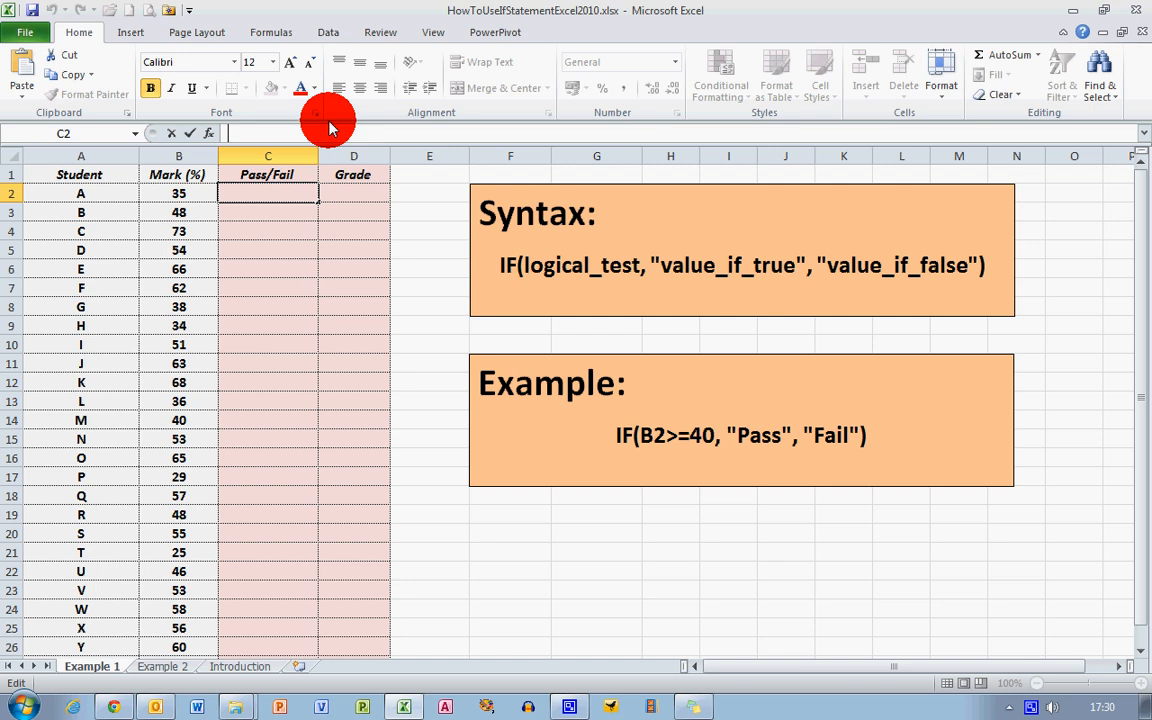
{"action": "type", "text": "="}
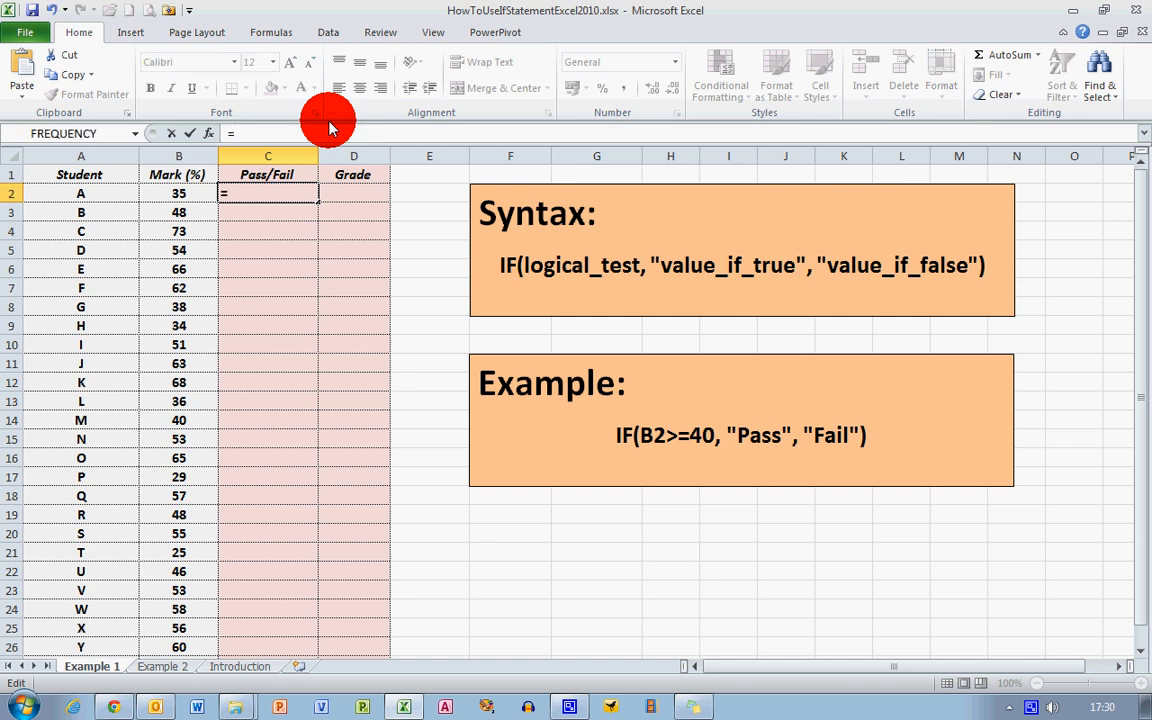
{"action": "type", "text": "if"}
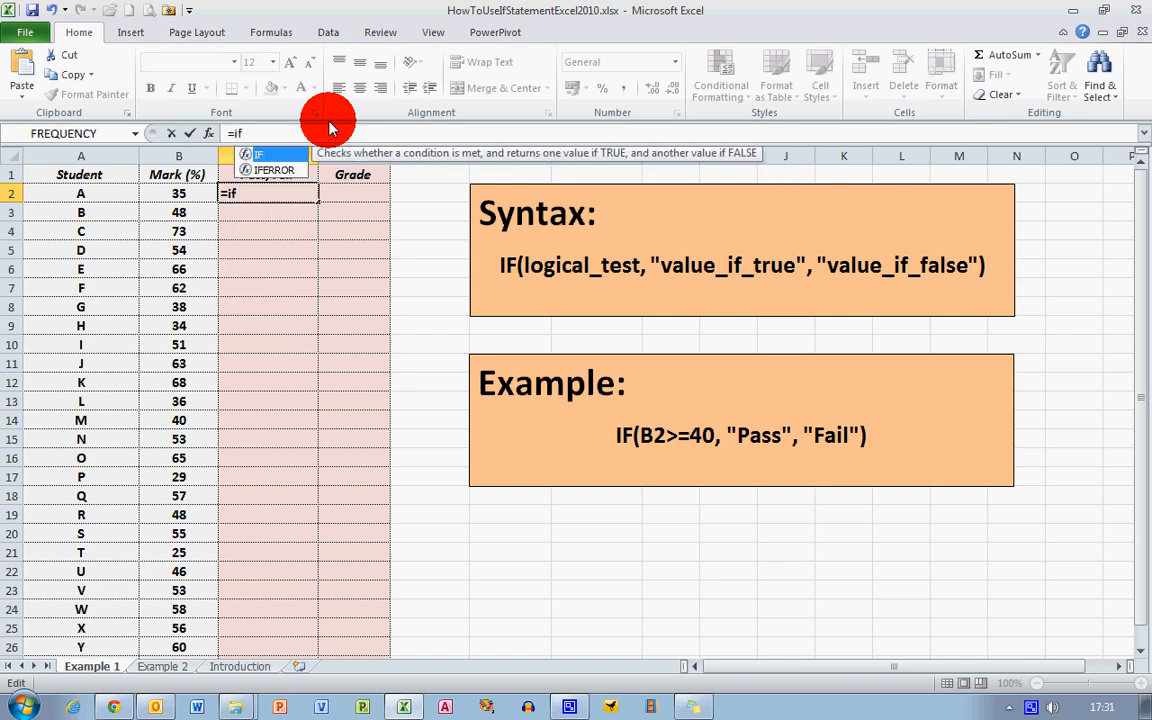
{"action": "type", "text": "(B2"}
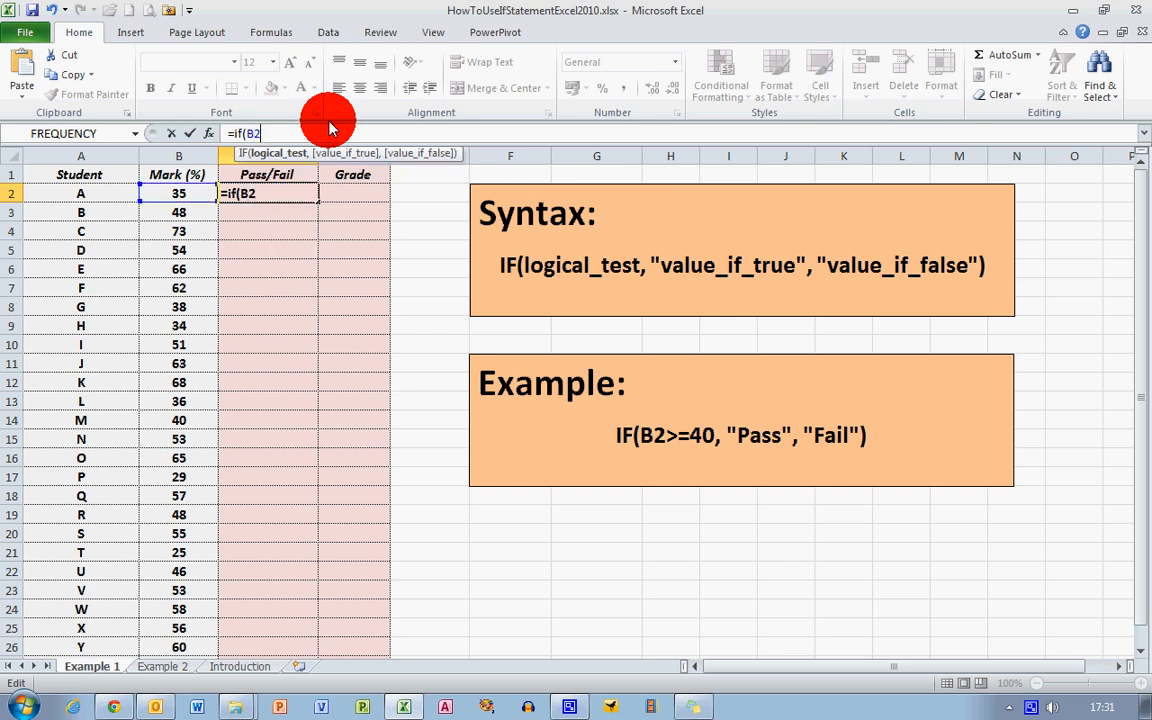
{"action": "type", "text": ">=4"}
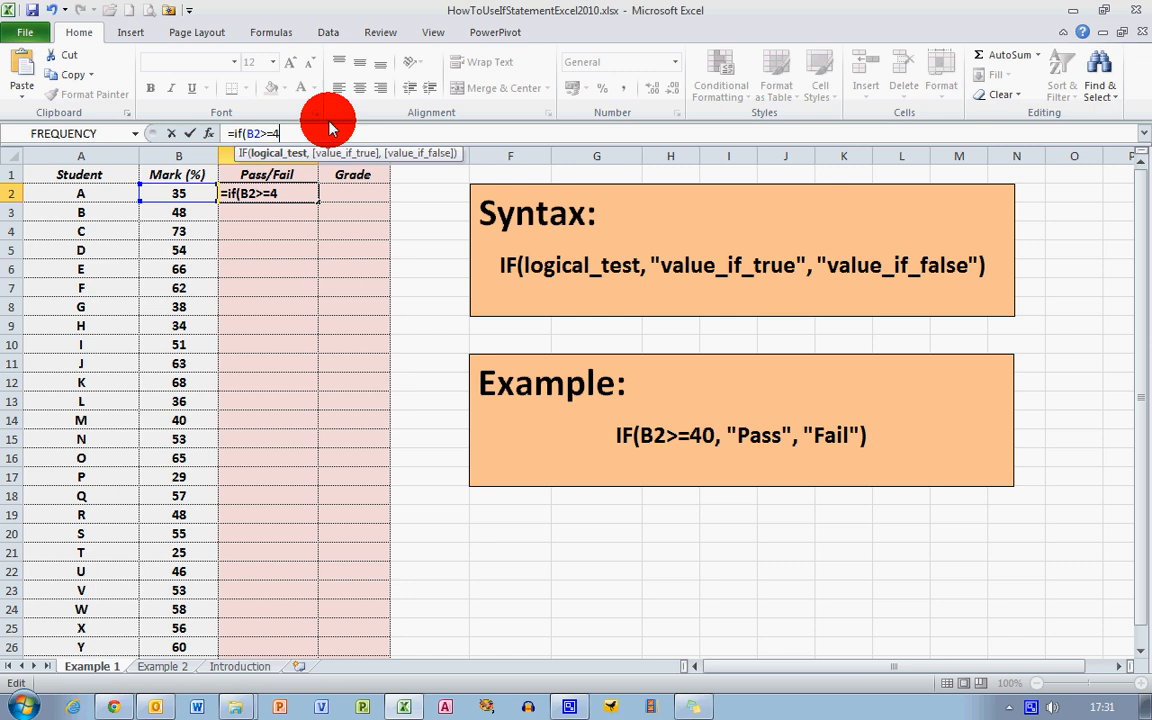
{"action": "type", "text": "0"}
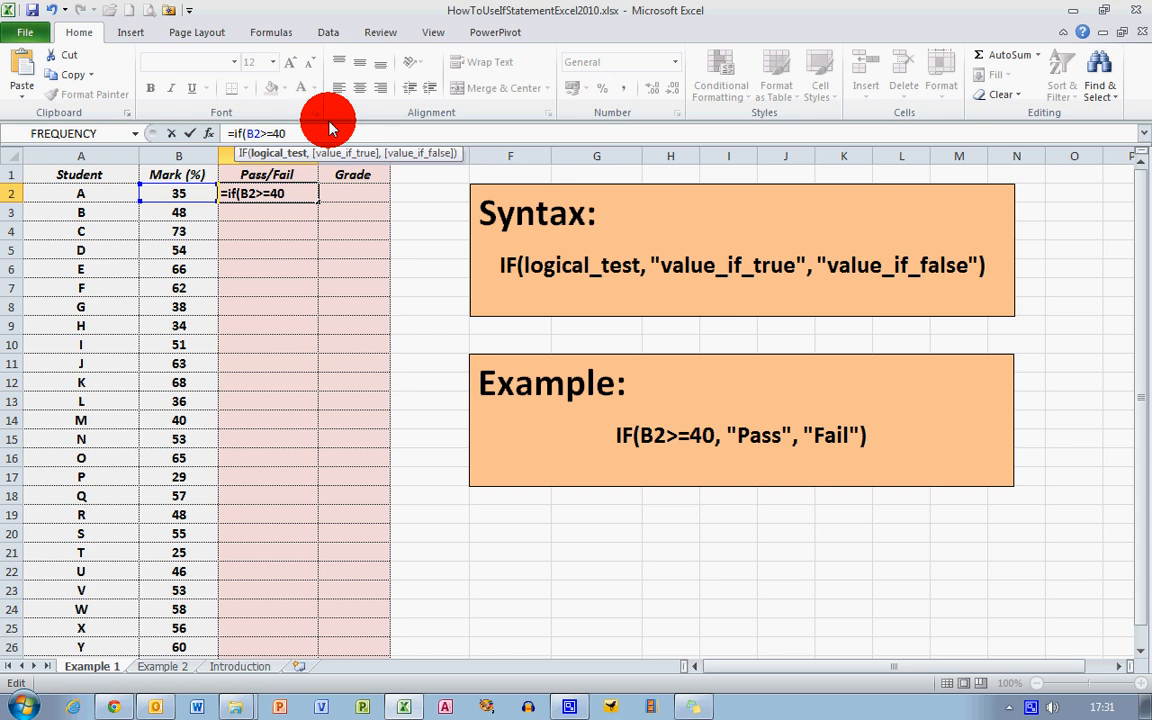
{"action": "type", "text": ","}
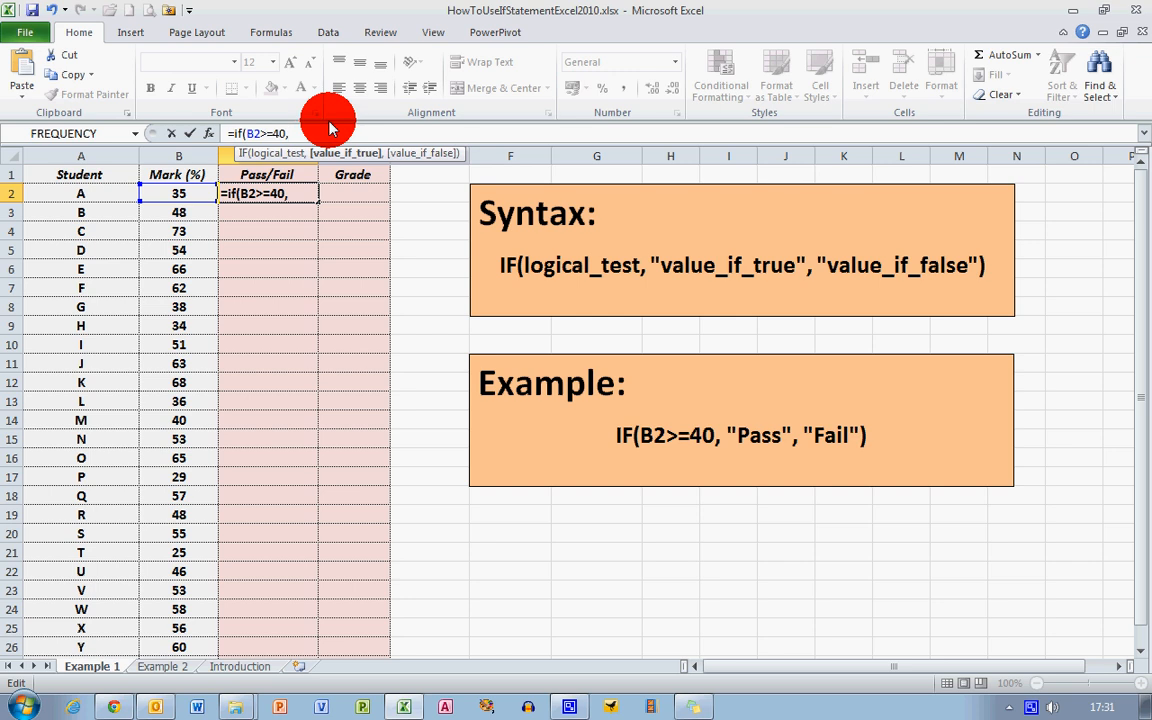
{"action": "type", "text": "\""}
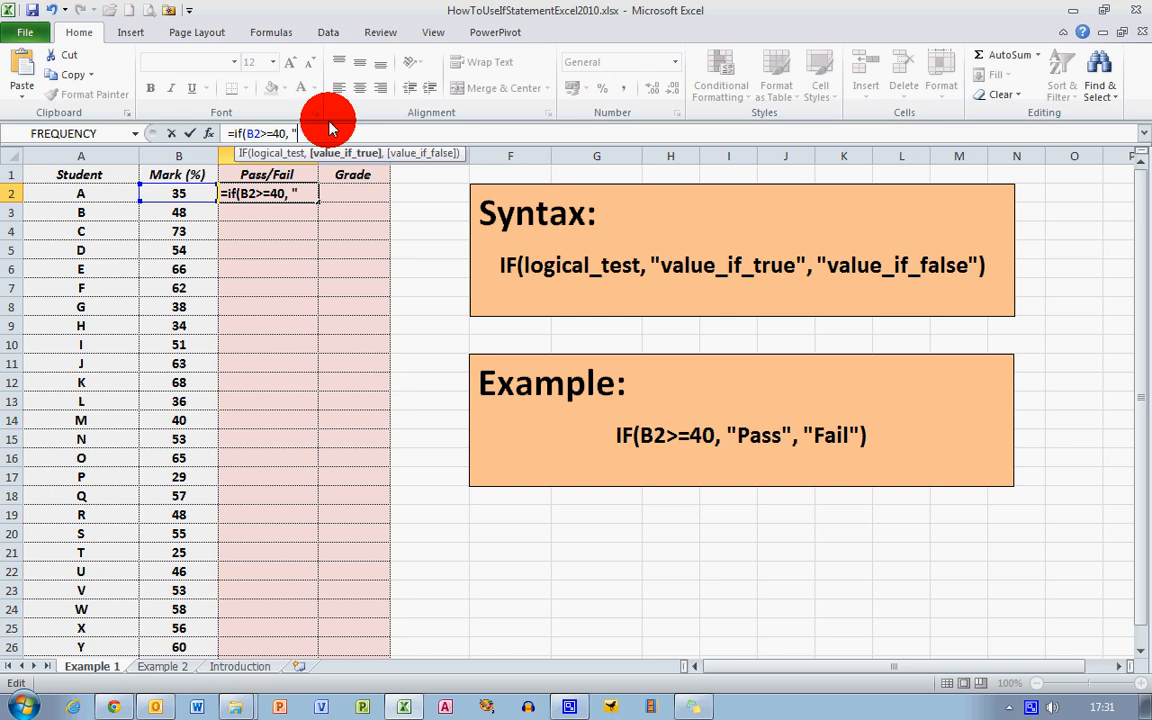
{"action": "type", "text": "Pass"}
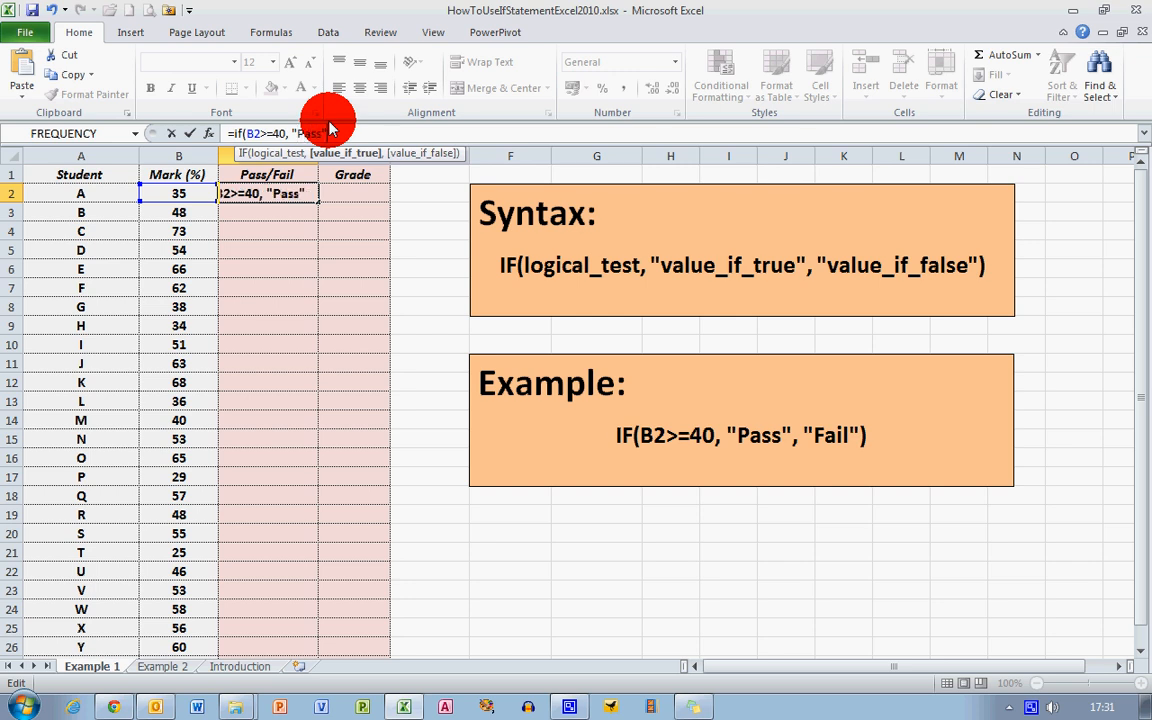
{"action": "type", "text": ","}
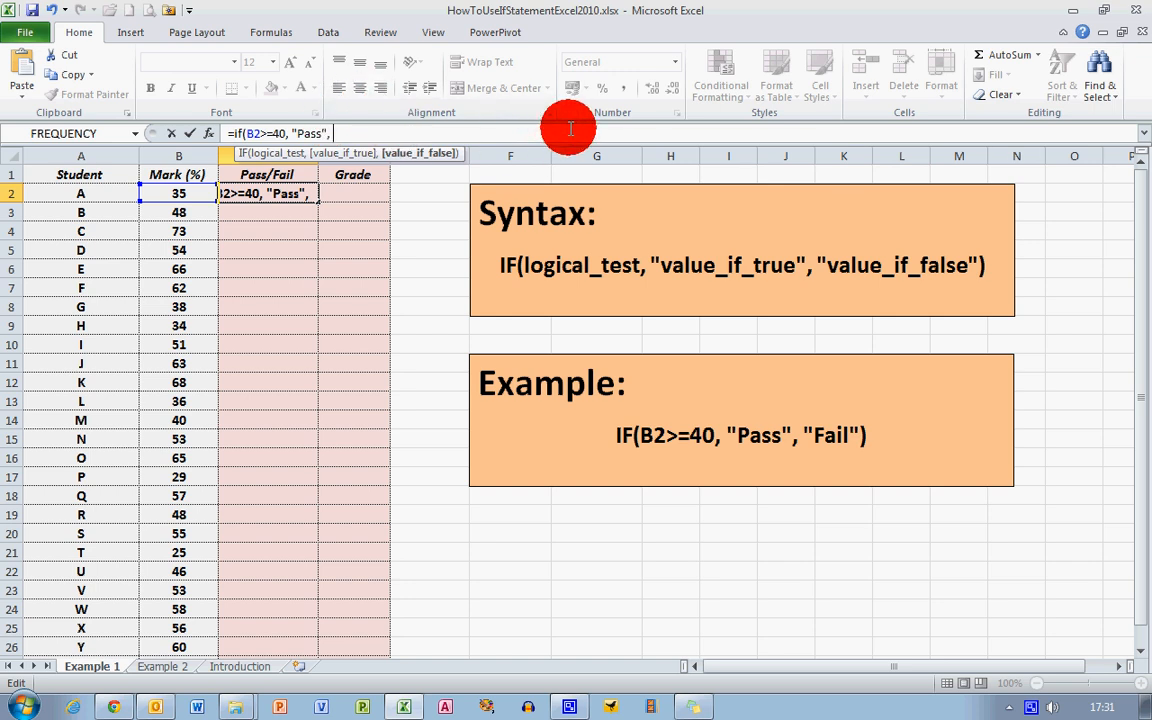
{"action": "type", "text": "\"F"}
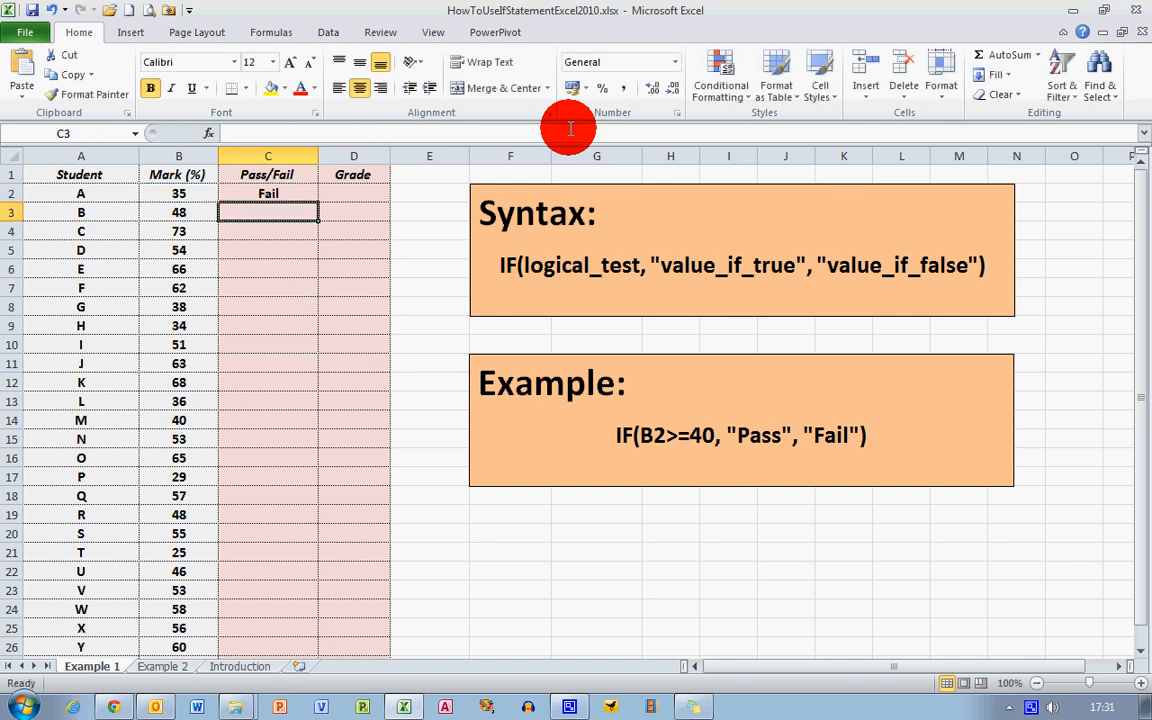
Step: Review the C2 formula against student A's mark of 35 in B2
{"action": "left_click", "coordinate": [268, 193]}
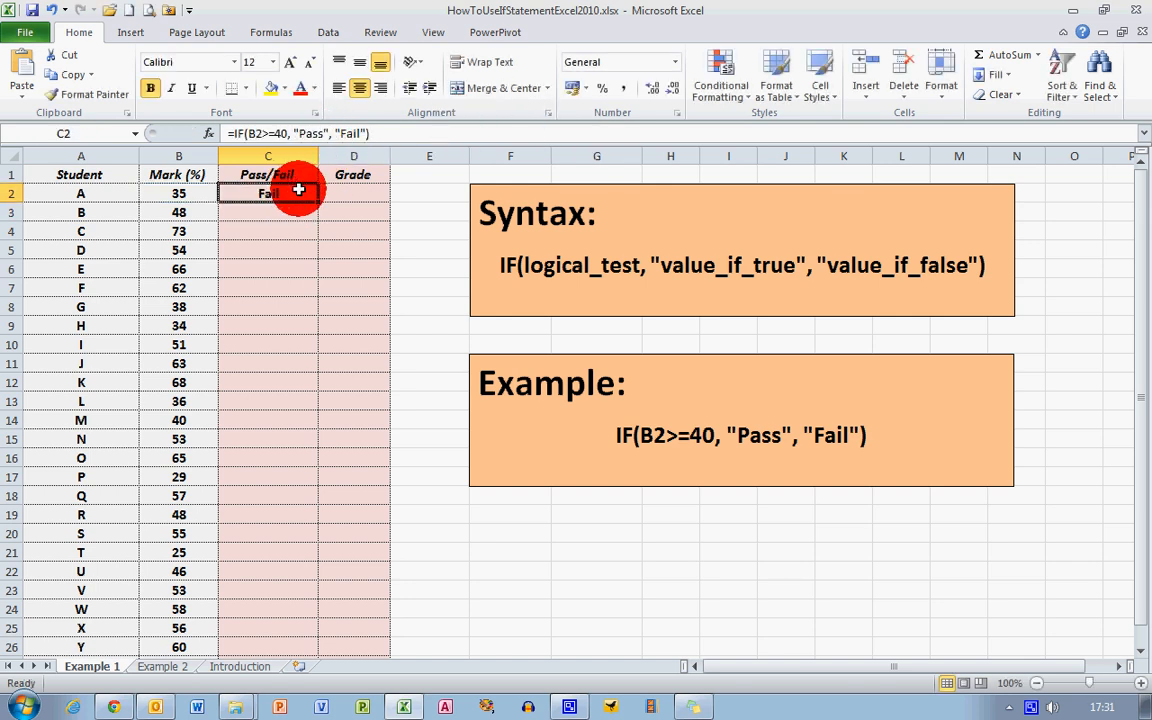
{"action": "left_click", "coordinate": [178, 193]}
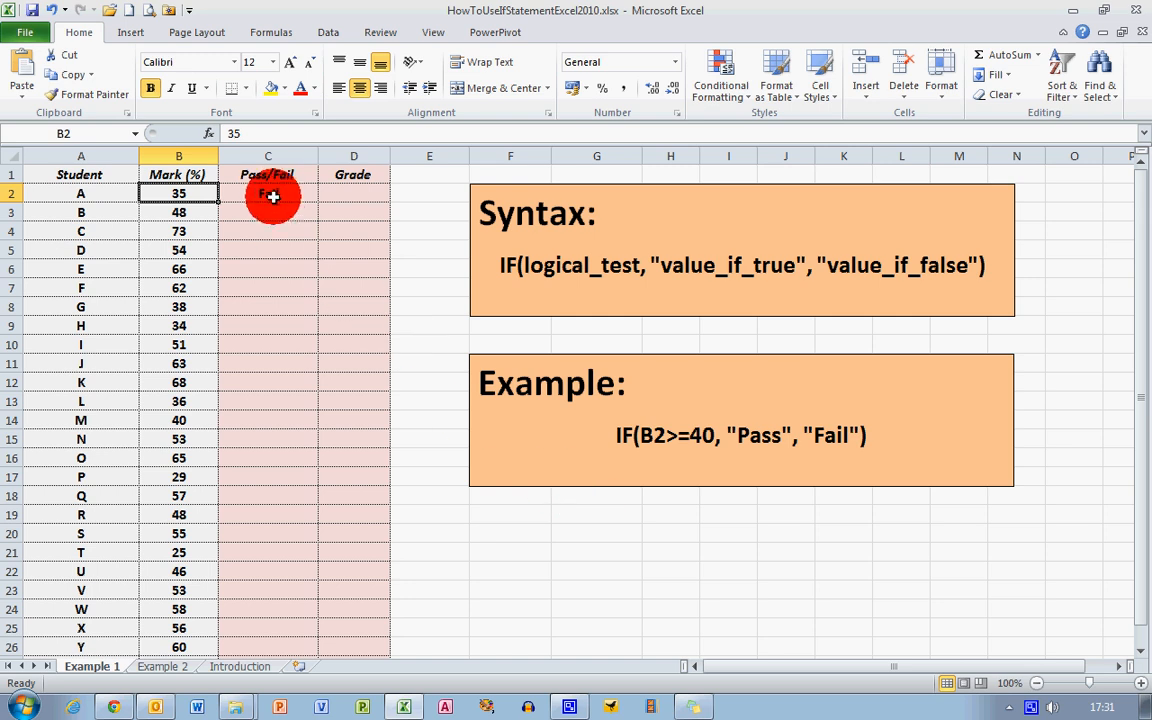
{"action": "left_click", "coordinate": [267, 193]}
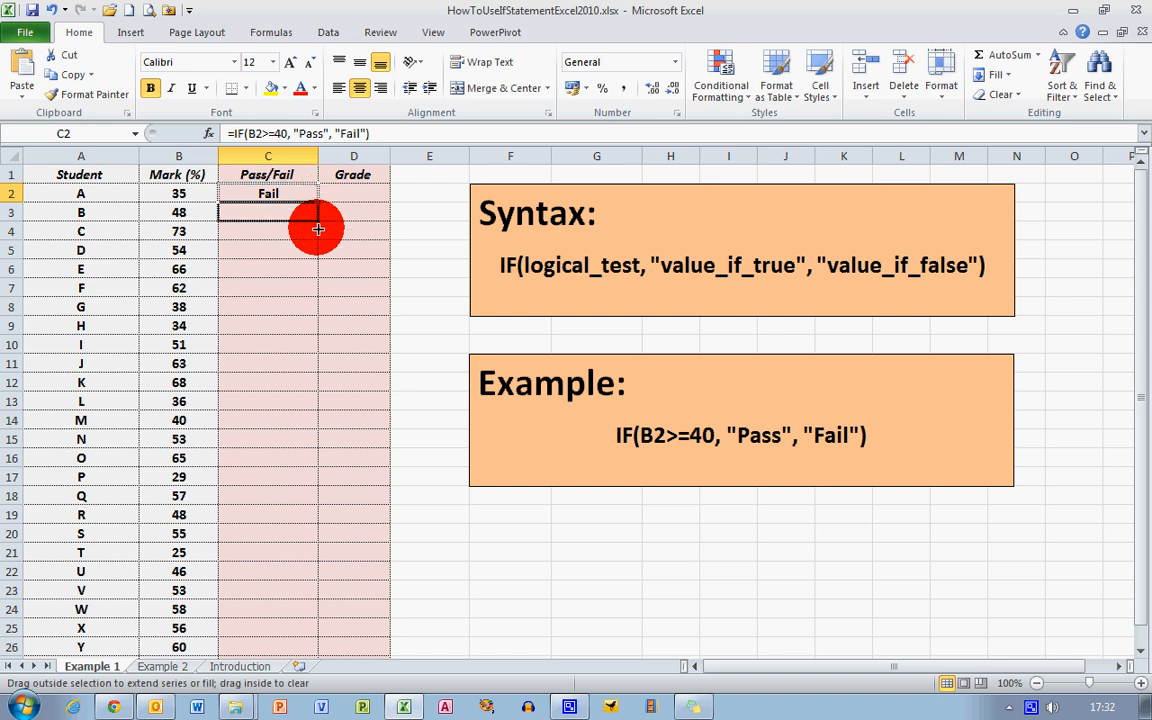
Step: Fill the C2 Pass/Fail formula down to C26
{"action": "left_click_drag", "start_coordinate": [318, 229], "coordinate": [315, 645]}
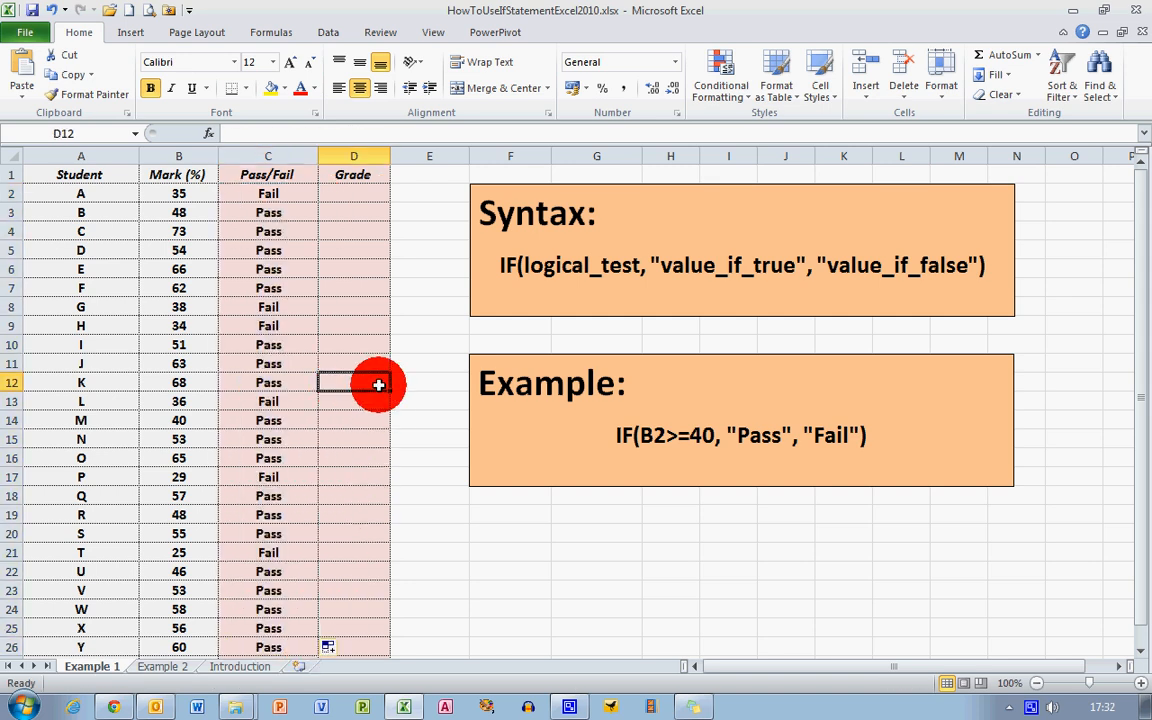
{"action": "mouse_move", "coordinate": [551, 435]}
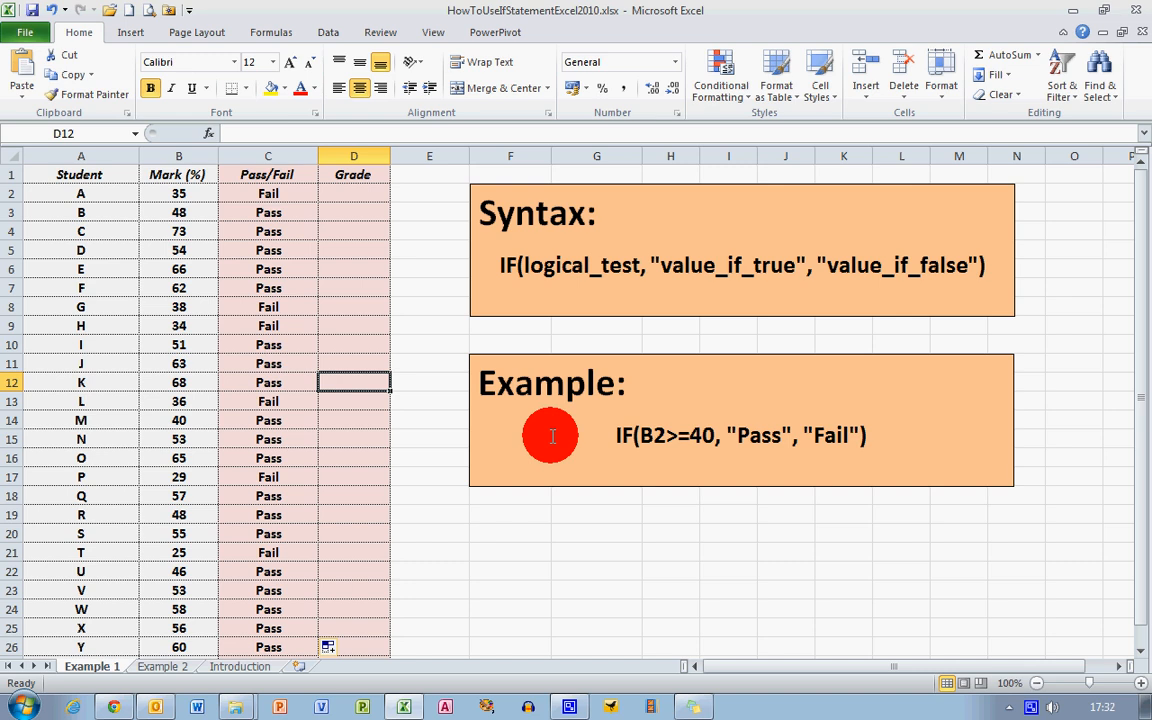
{"action": "mouse_move", "coordinate": [413, 450]}
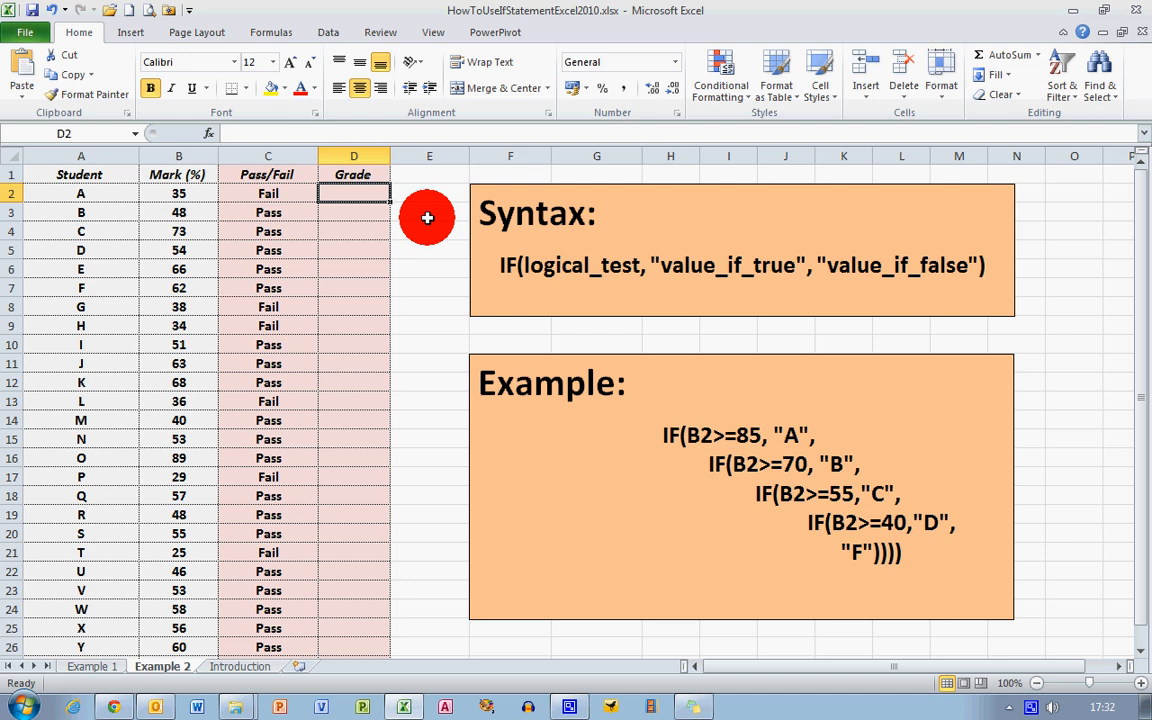
{"action": "mouse_move", "coordinate": [567, 527]}
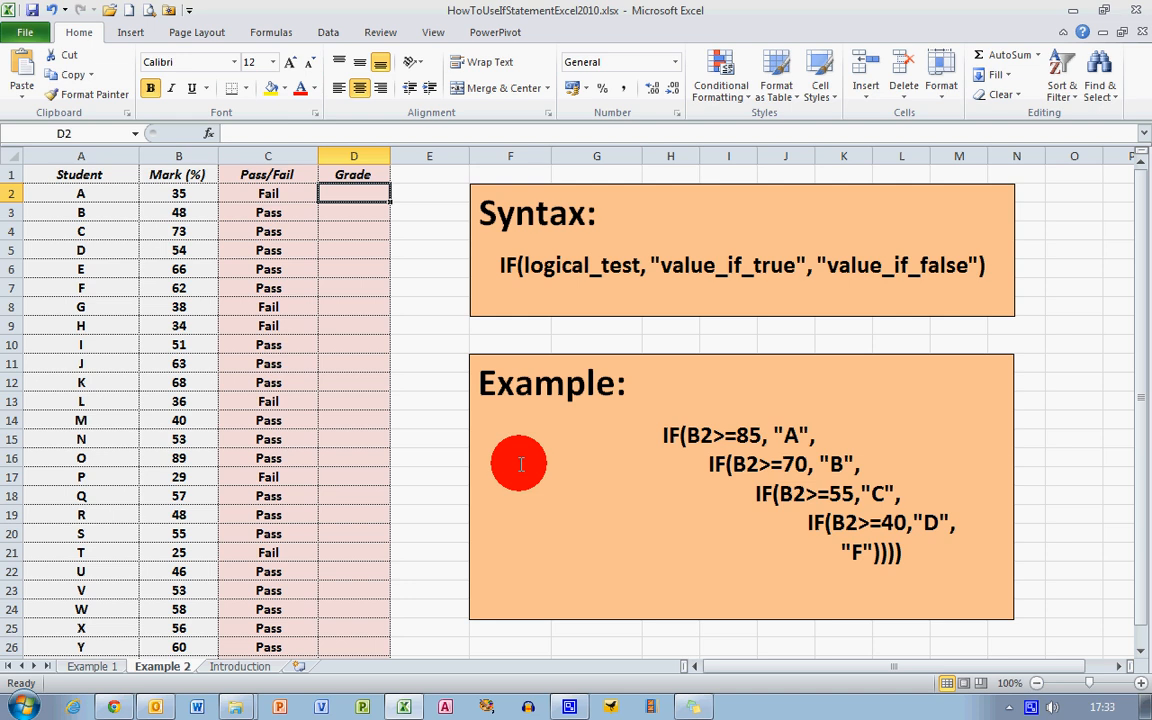
{"action": "mouse_move", "coordinate": [637, 441]}
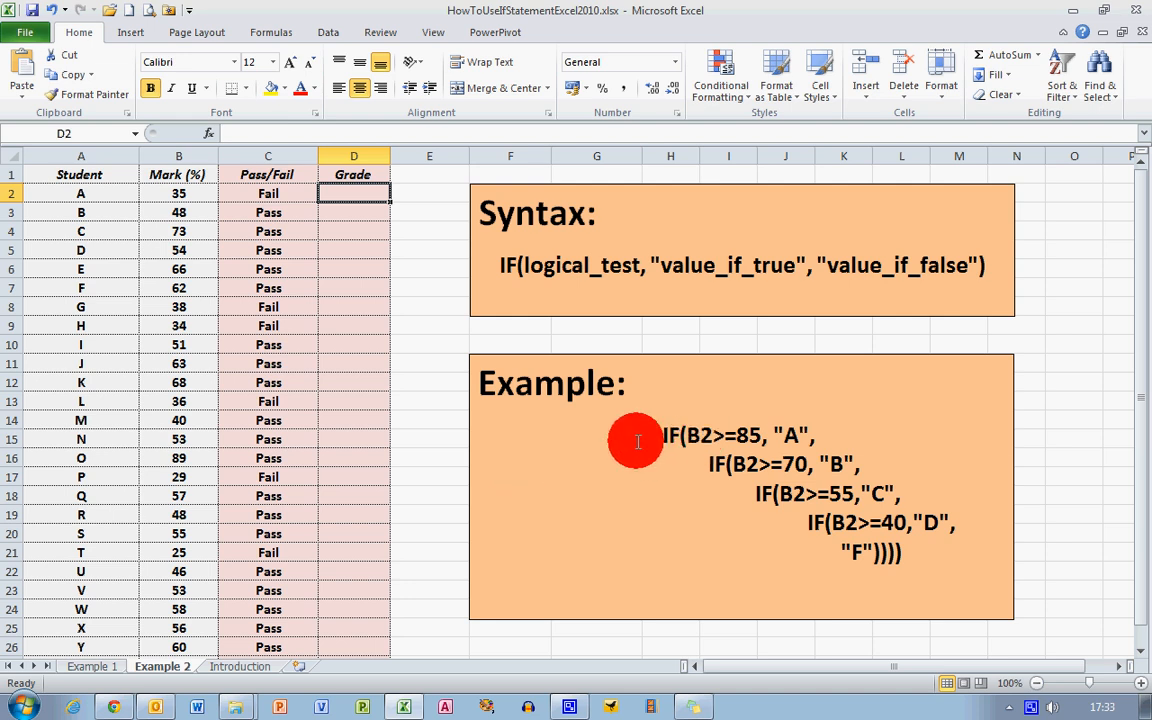
{"action": "mouse_move", "coordinate": [620, 481]}
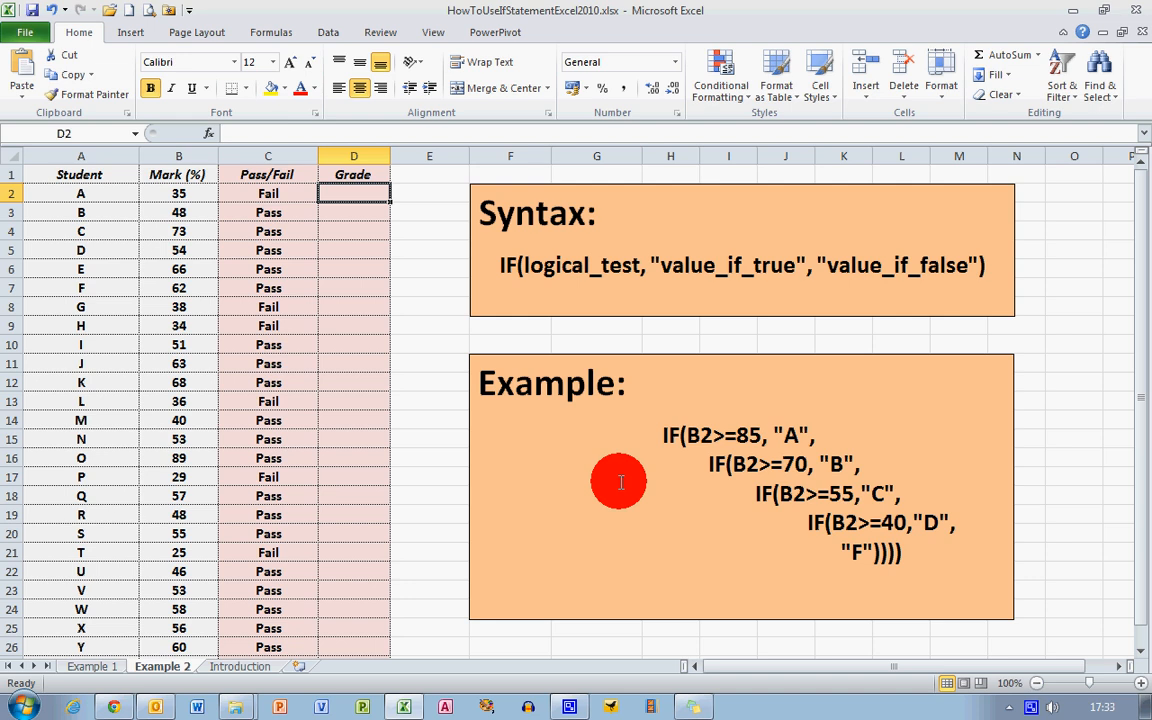
{"action": "mouse_move", "coordinate": [645, 430]}
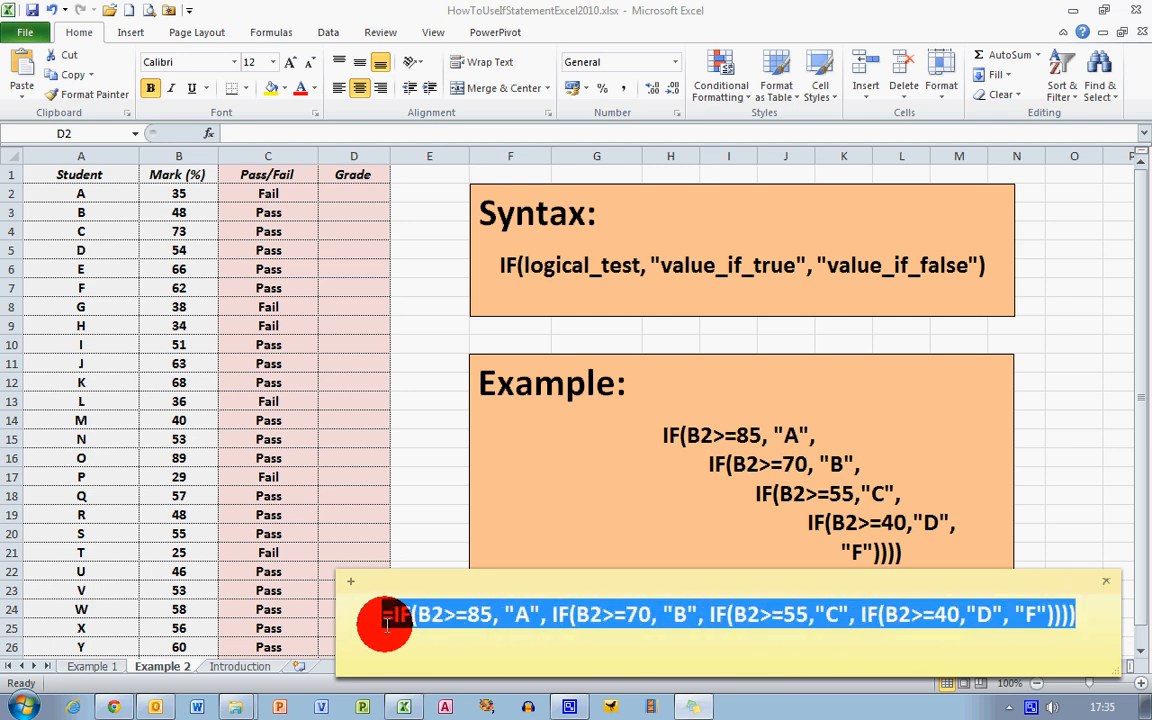
Step: Paste the nested IF grading formula from the note into D2 and check it
{"action": "right_click", "coordinate": [387, 623]}
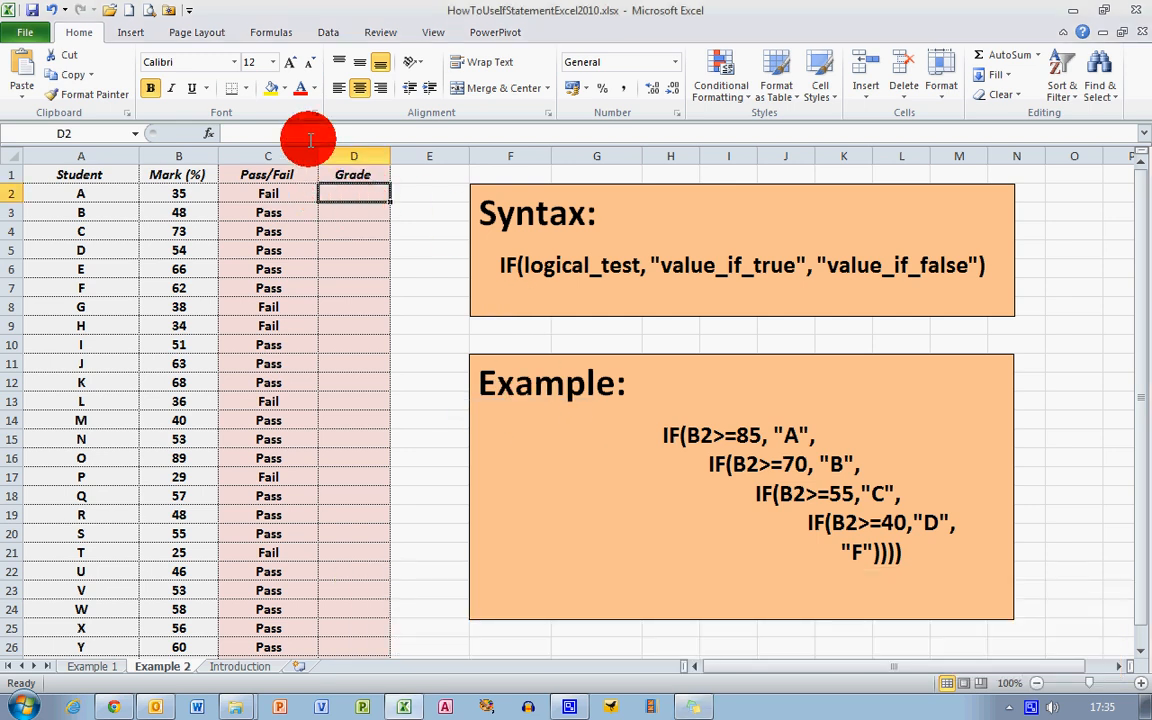
{"action": "right_click", "coordinate": [353, 193]}
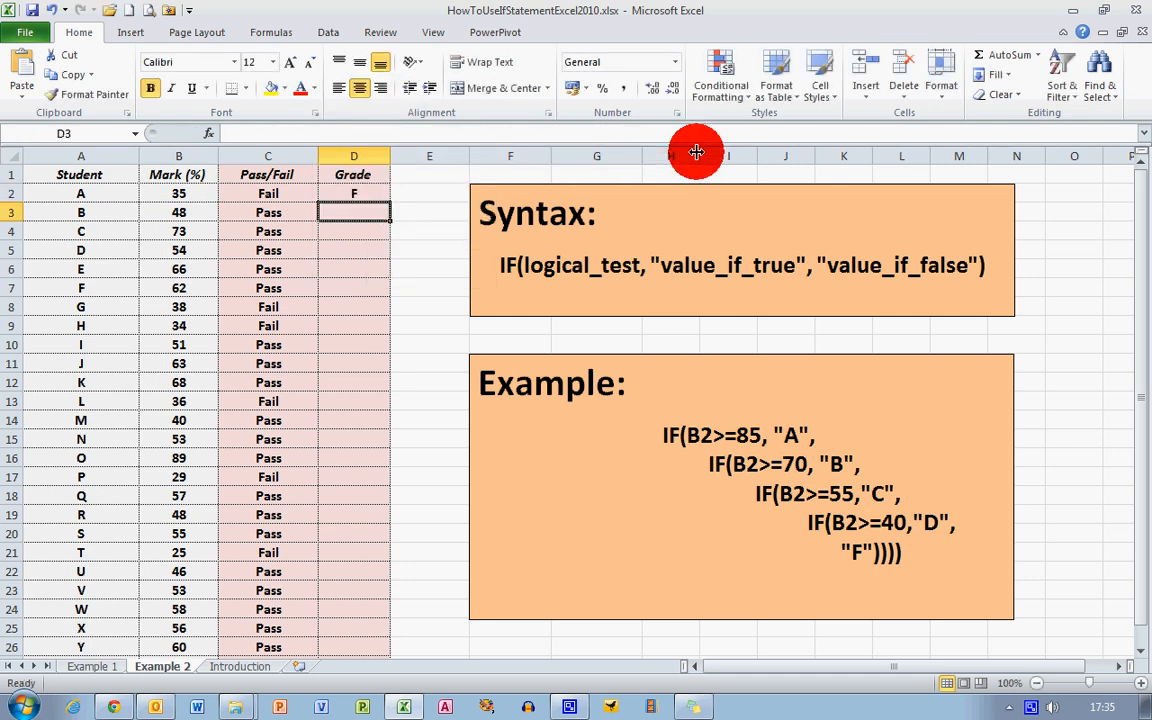
{"action": "mouse_move", "coordinate": [259, 205]}
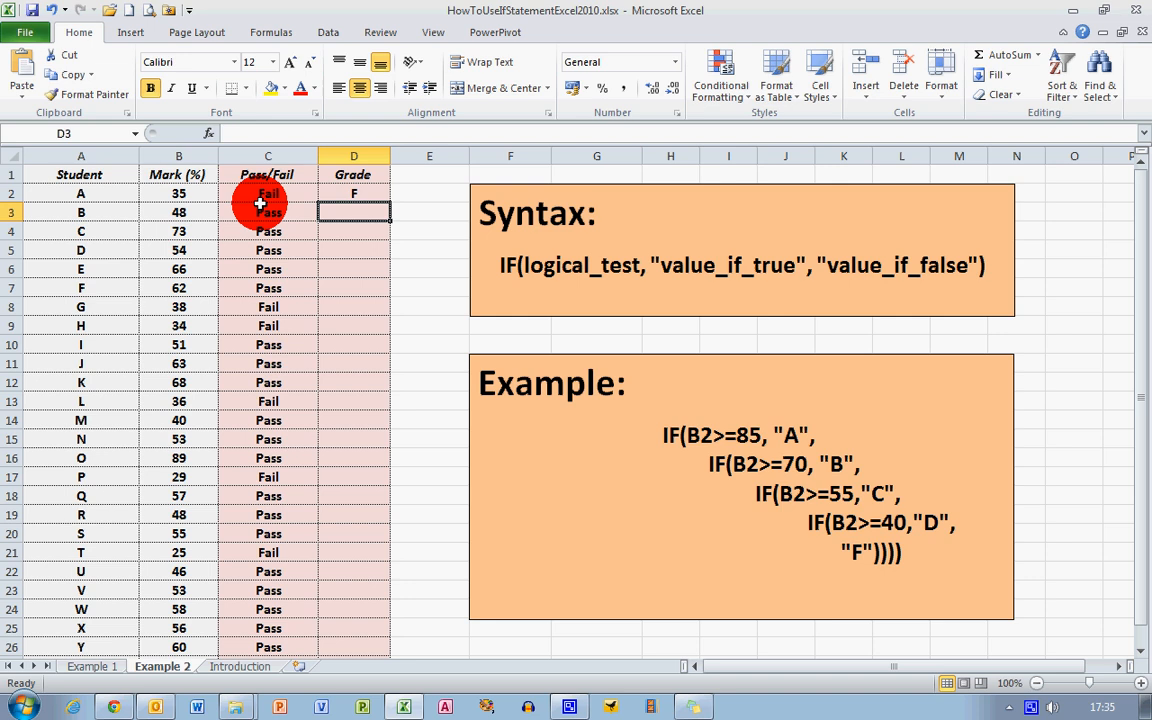
{"action": "left_click", "coordinate": [353, 193]}
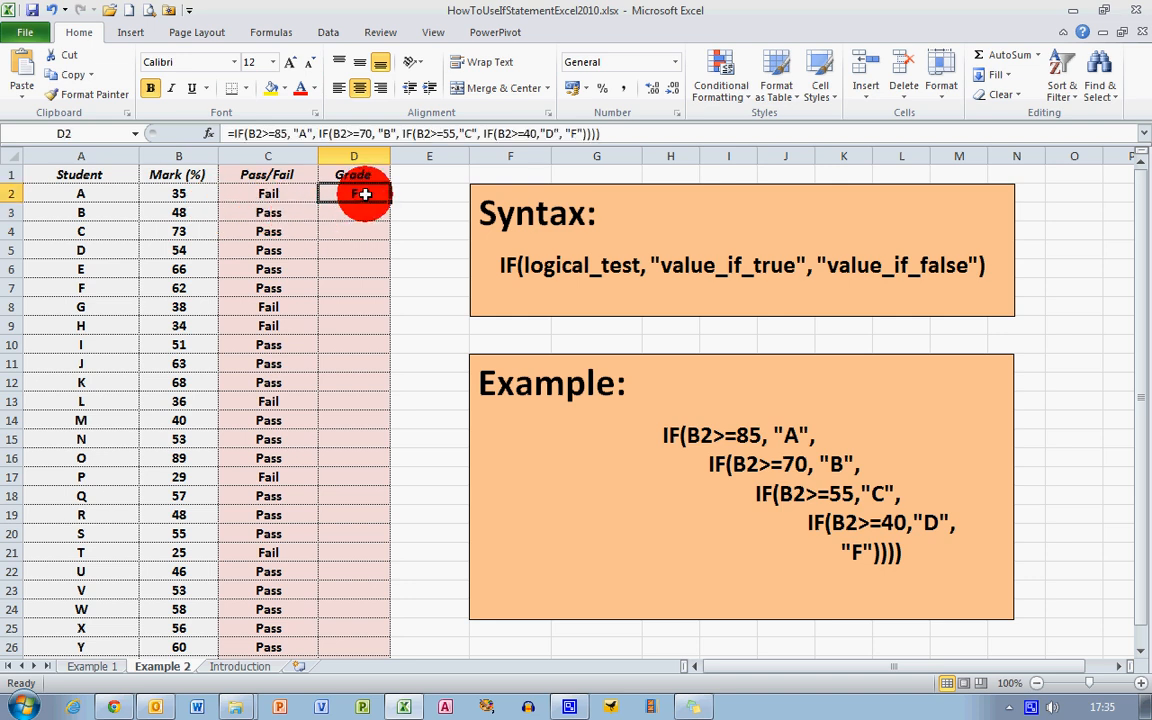
{"action": "mouse_move", "coordinate": [370, 211]}
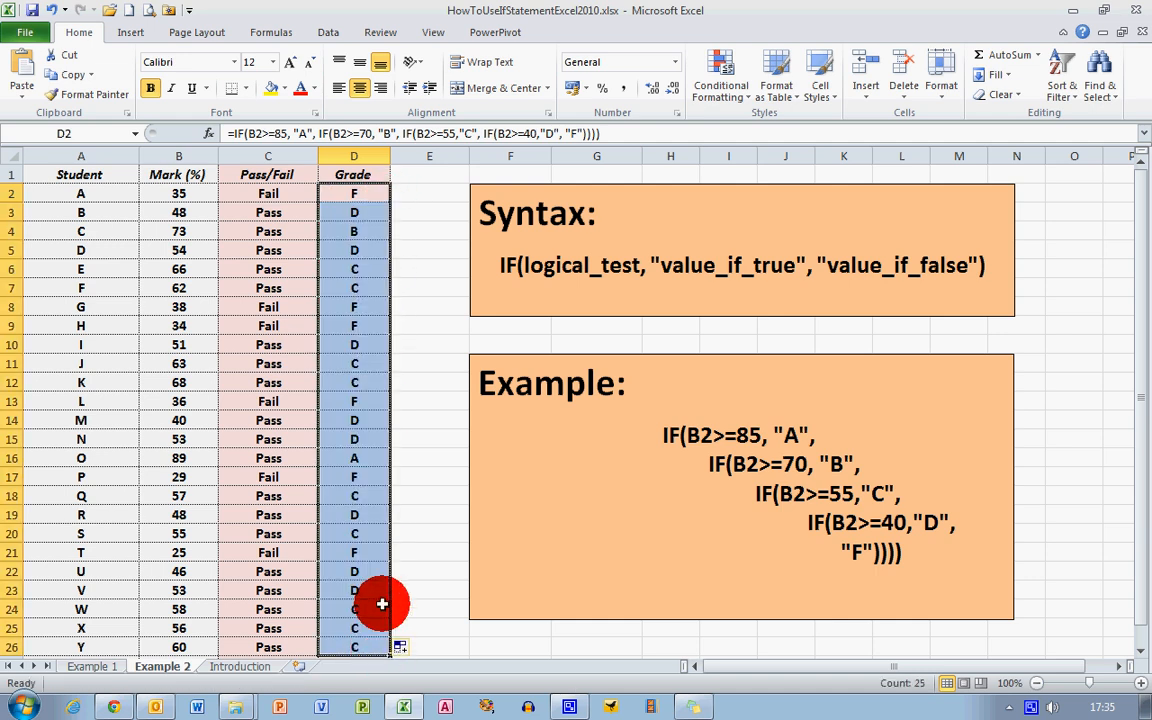
Step: Deselect the filled Grade column and inspect the copied grade formulas in D4 and D16
{"action": "left_click", "coordinate": [429, 382]}
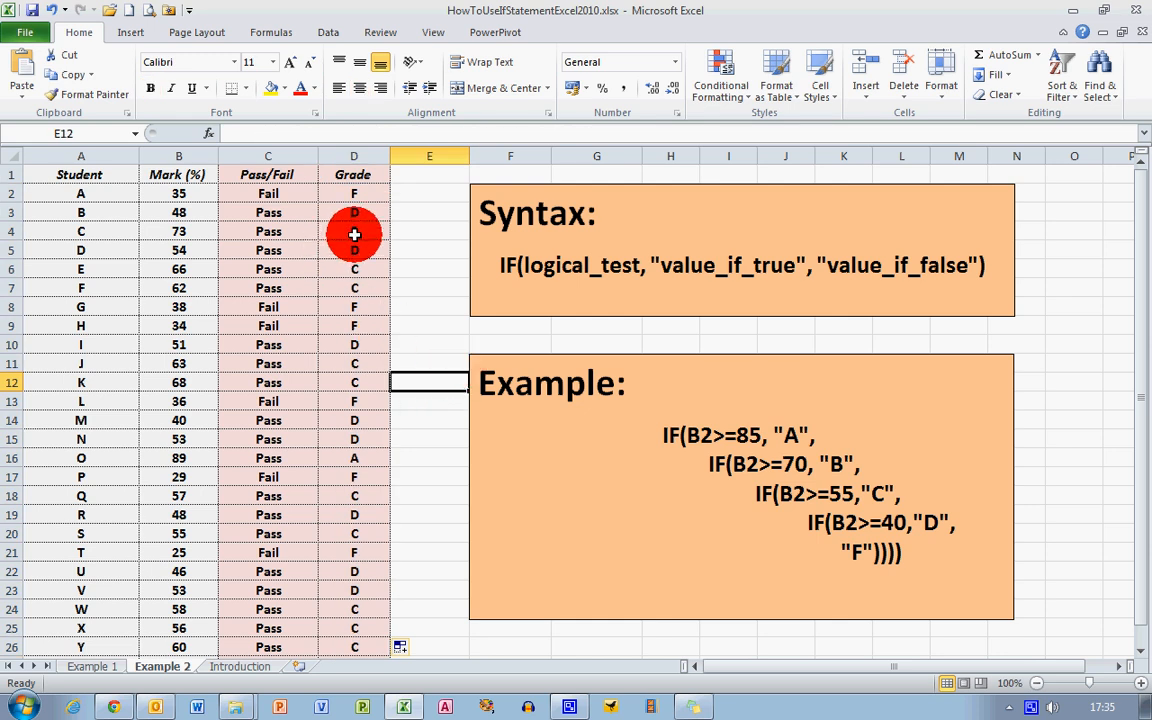
{"action": "left_click", "coordinate": [354, 231]}
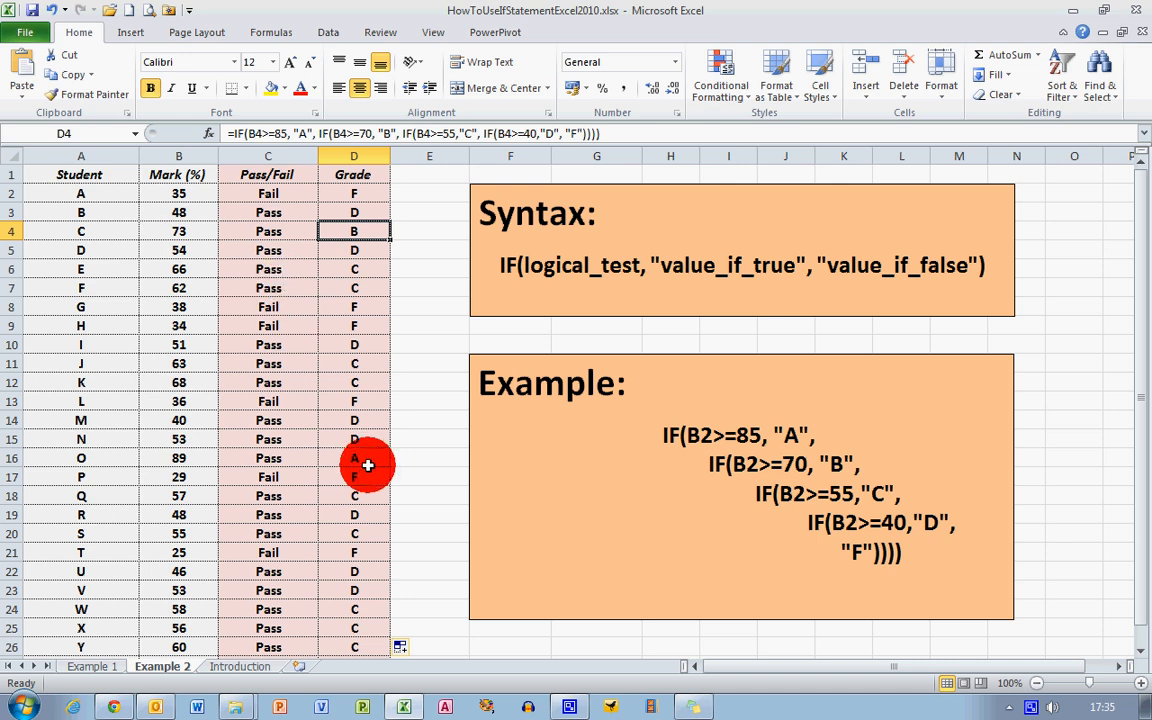
{"action": "left_click", "coordinate": [354, 458]}
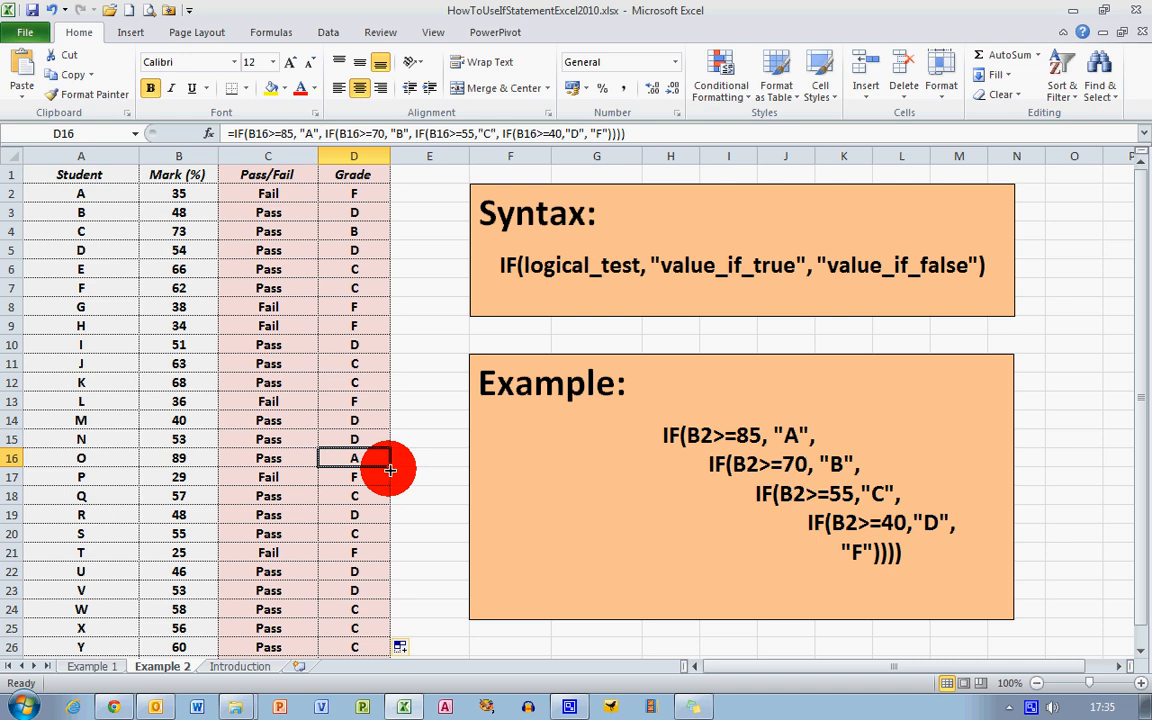
{"action": "mouse_move", "coordinate": [373, 562]}
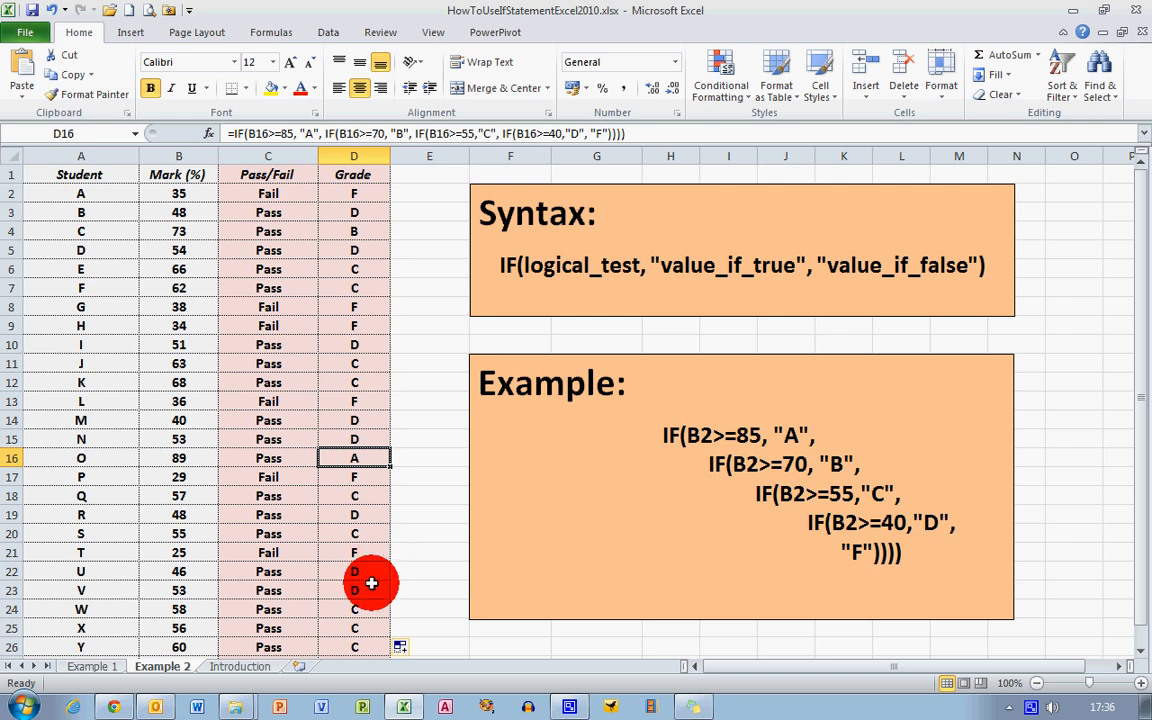
{"action": "mouse_move", "coordinate": [446, 554]}
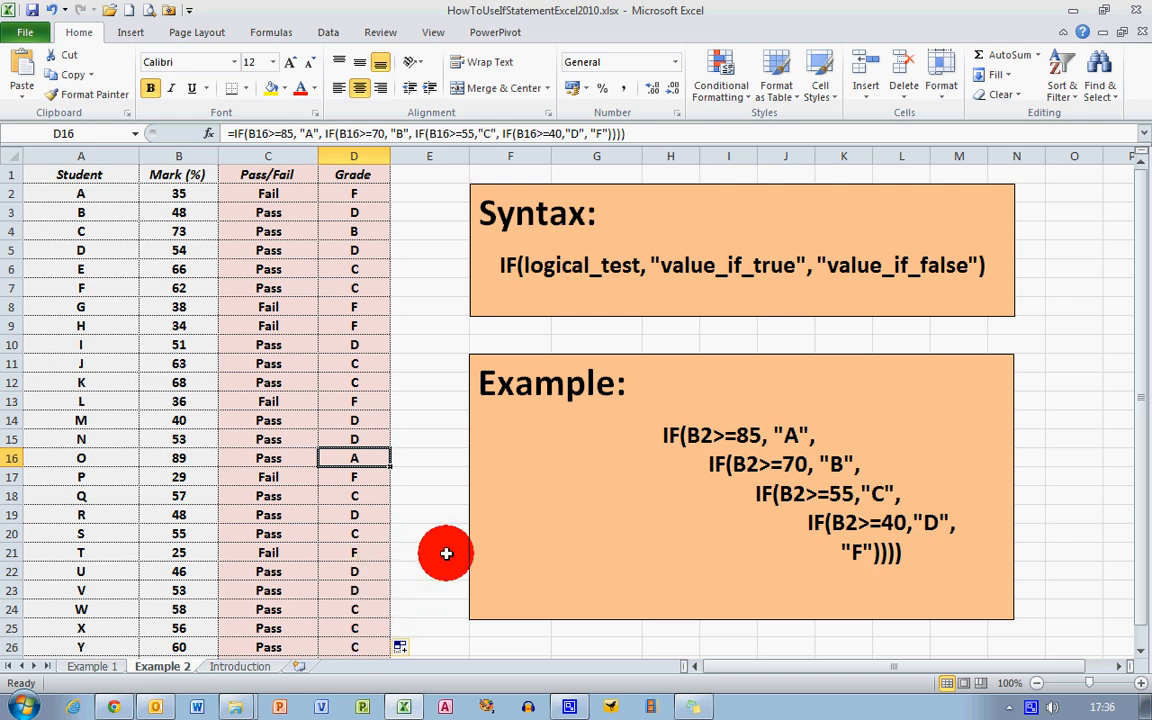